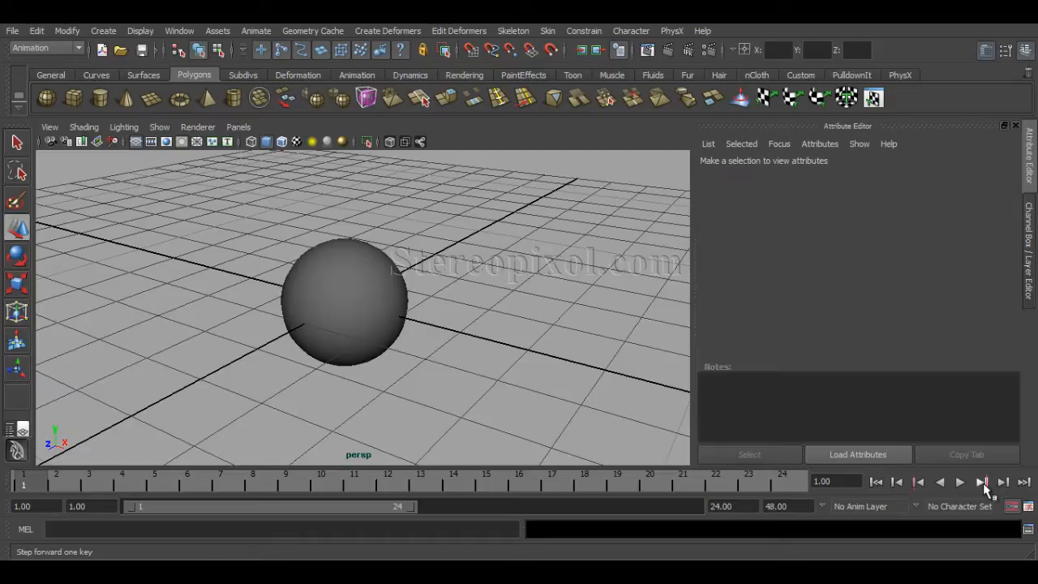
mouse_move(814, 274)
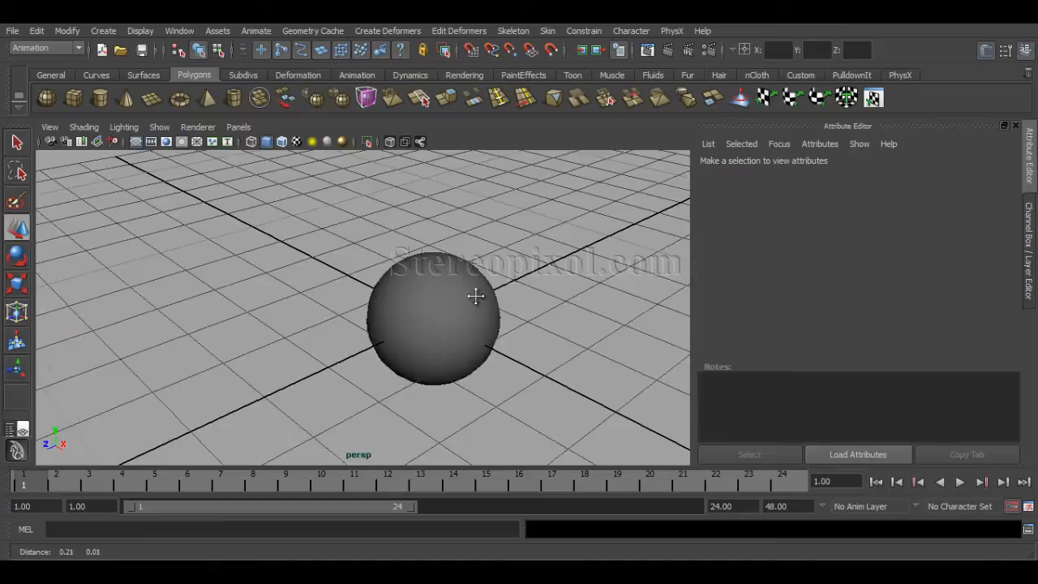
- Select the sphere and marquee-select vertices on its right side for a deformer
click(438, 324)
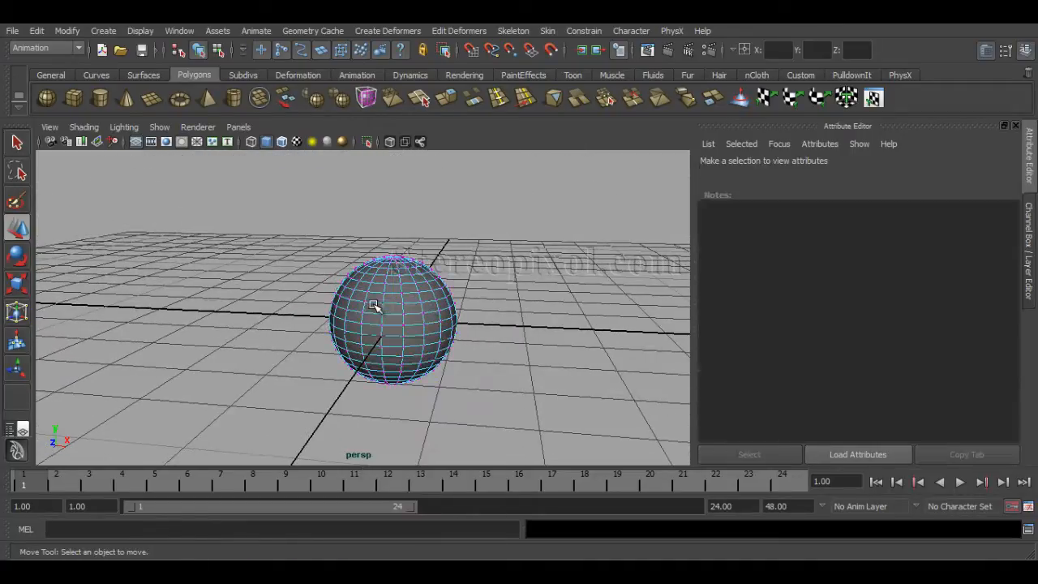
drag(381, 308, 438, 327)
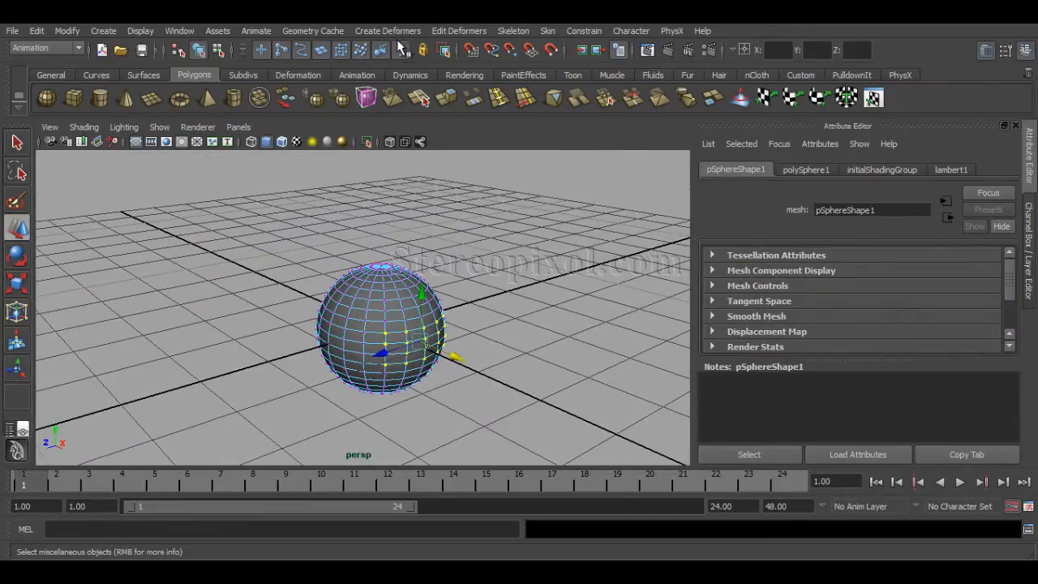
click(388, 31)
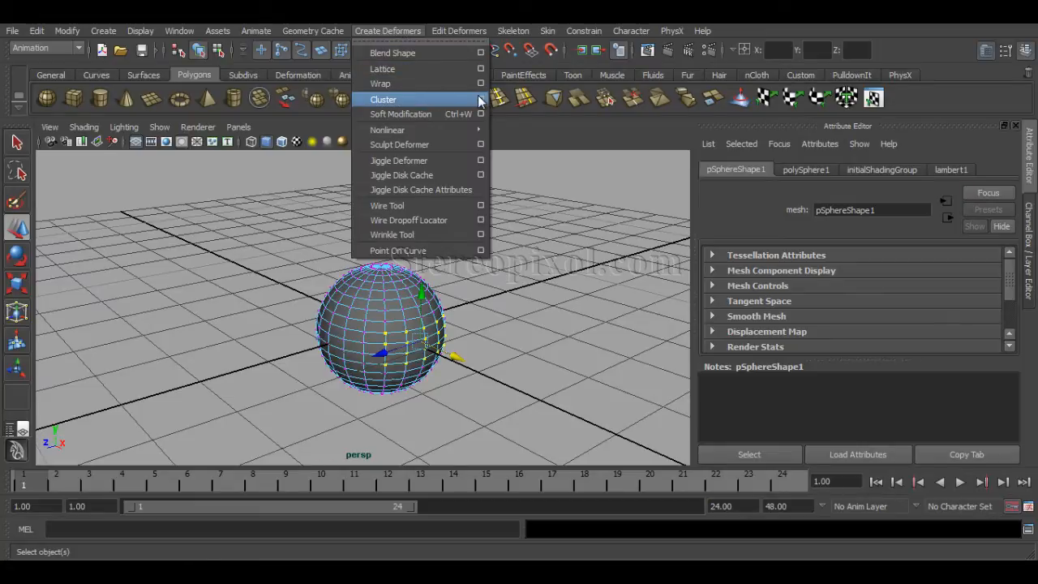
- Create a cluster from the selected vertices and pull its handle outward into a snout
click(480, 99)
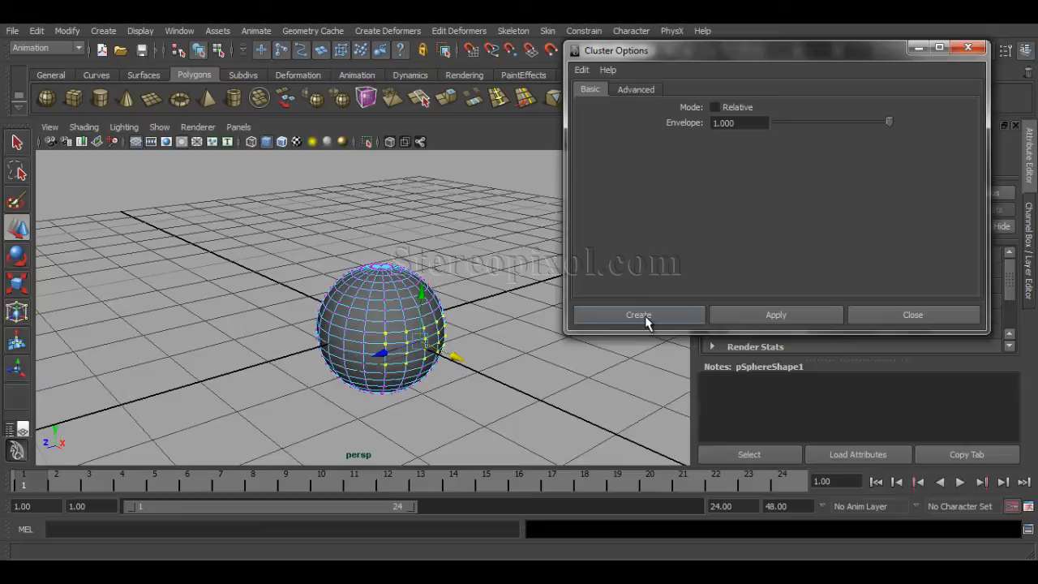
click(639, 315)
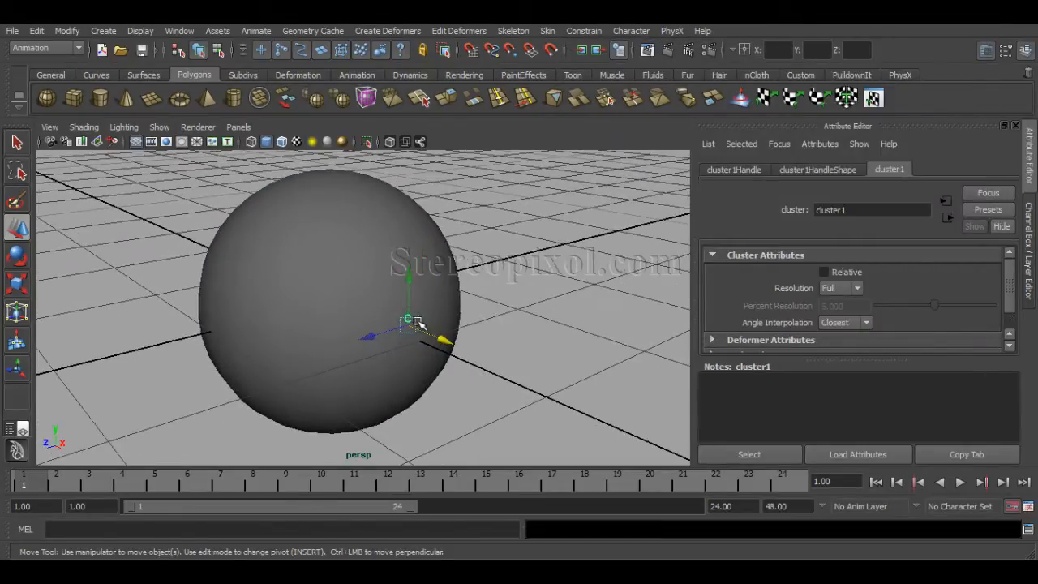
mouse_move(500, 331)
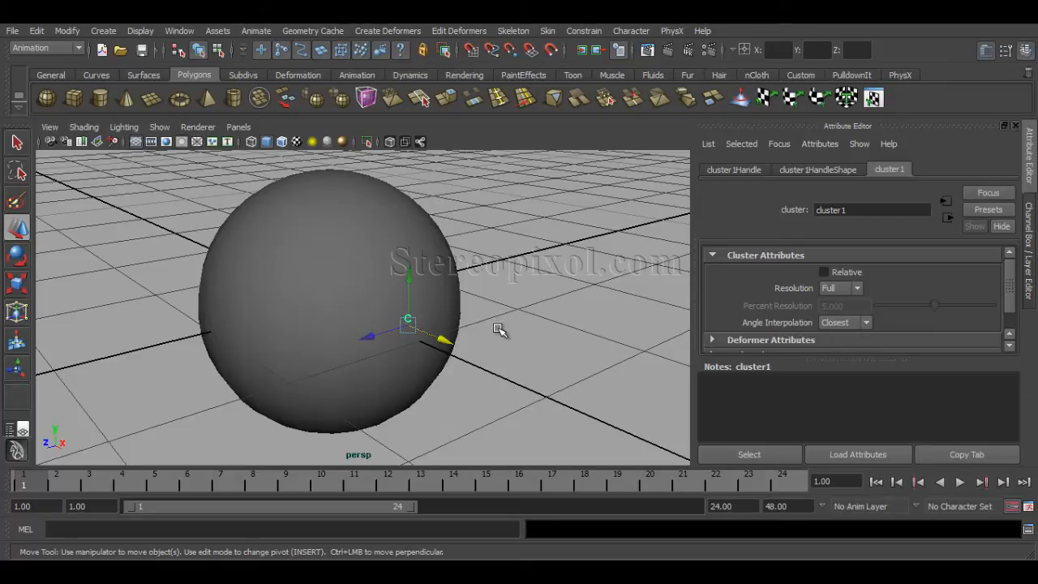
mouse_move(483, 315)
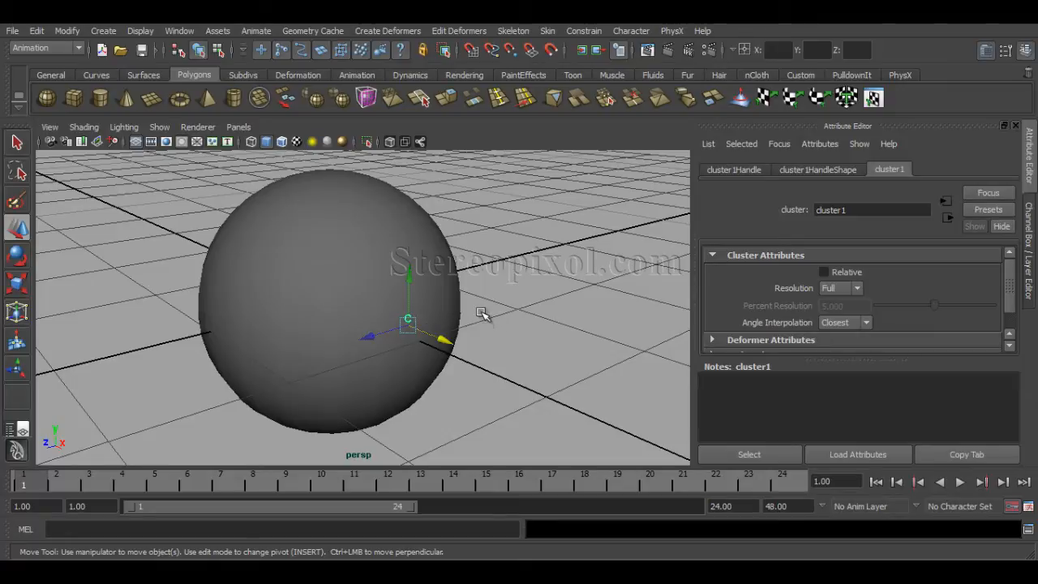
drag(483, 314, 467, 370)
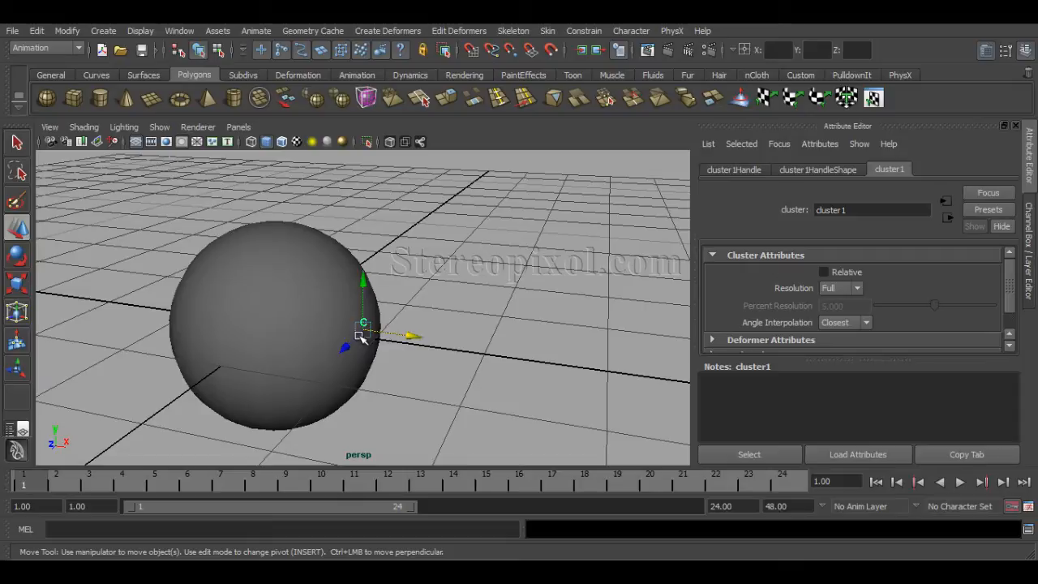
mouse_move(156, 375)
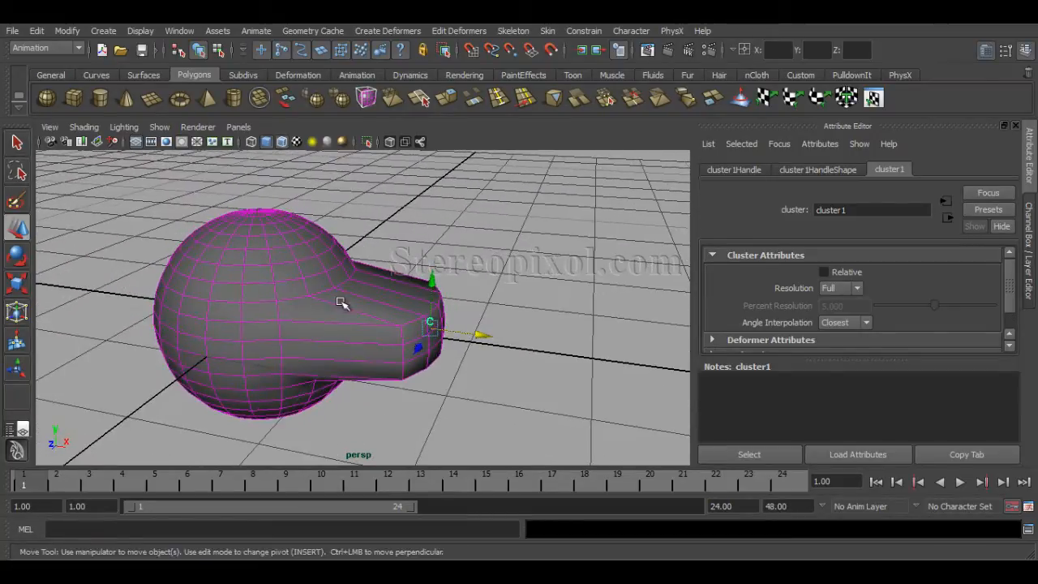
drag(341, 305, 375, 292)
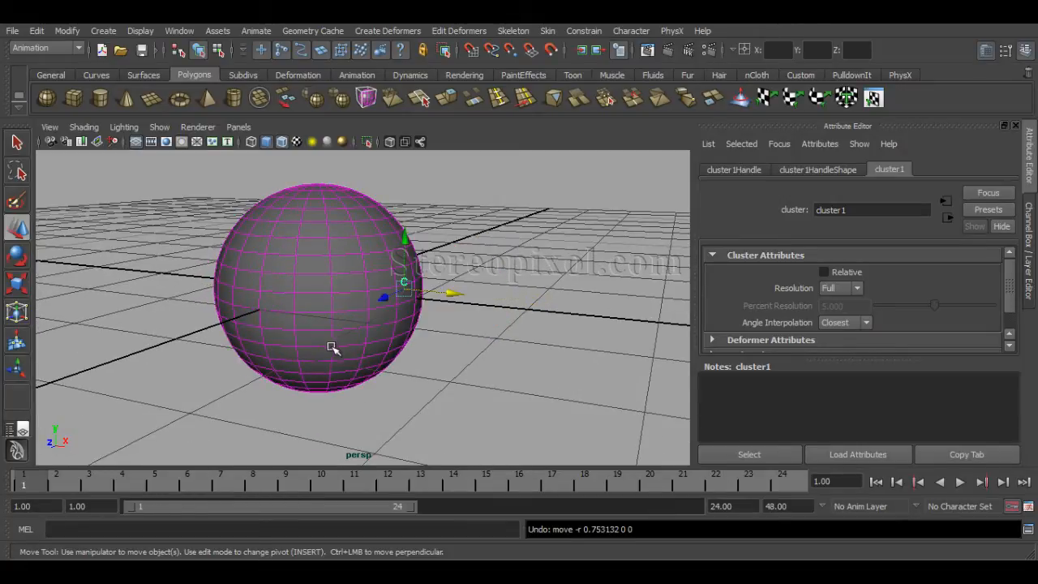
drag(405, 294, 457, 290)
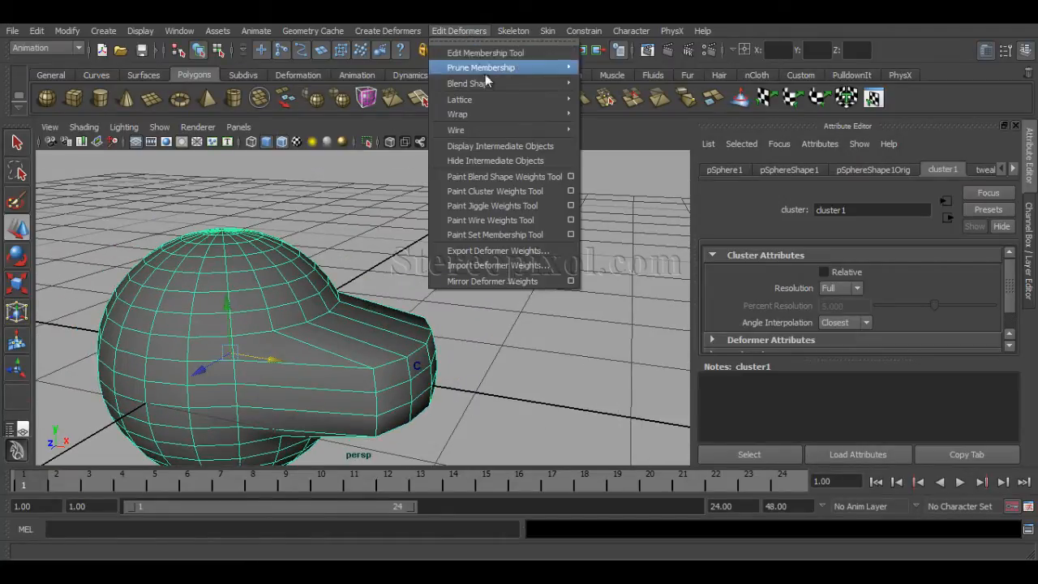
mouse_move(483, 204)
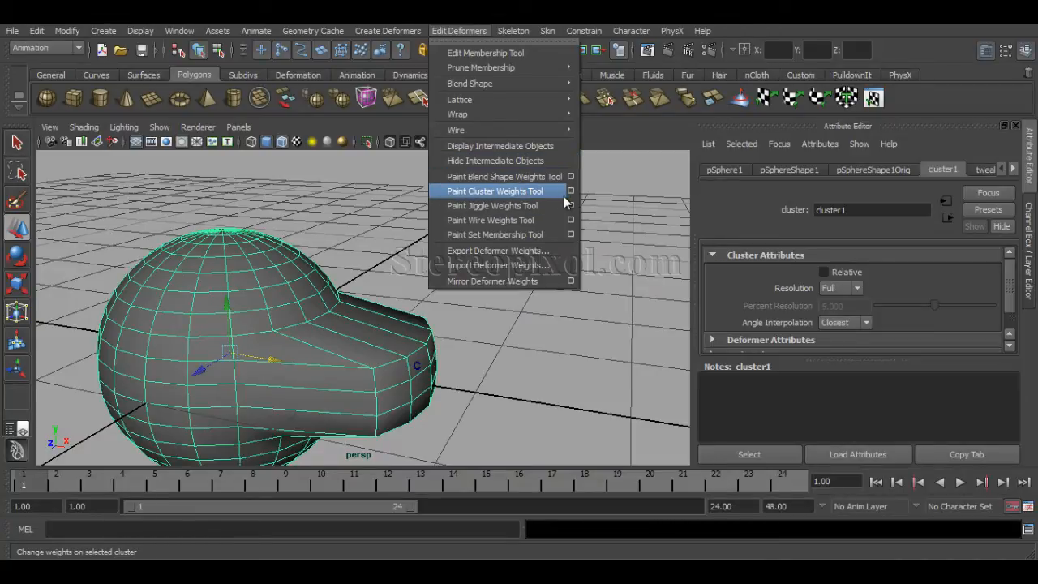
- Activate the Paint Cluster Weights Tool on the sphere's cluster
click(496, 192)
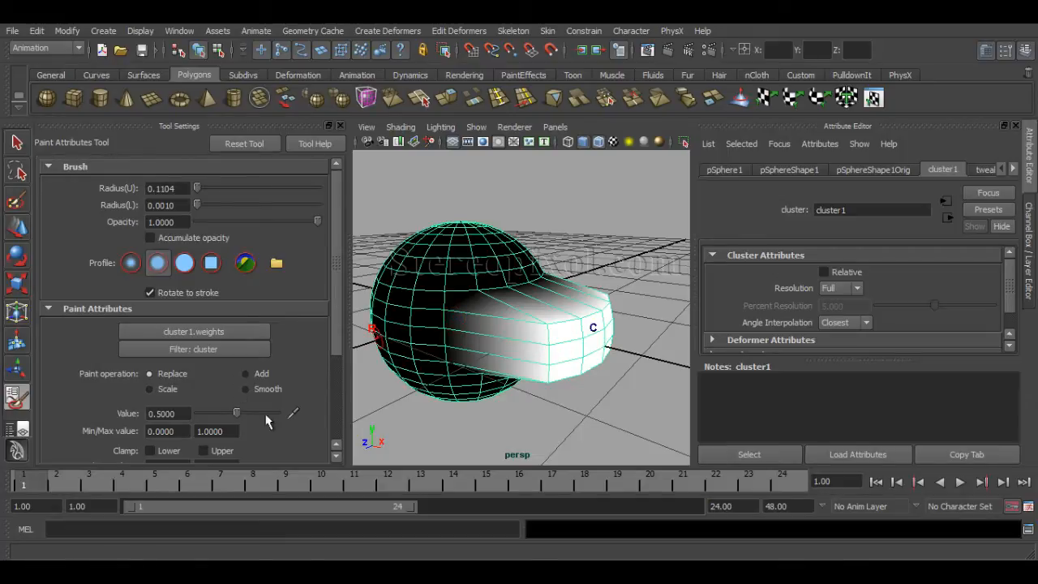
- Paint full cluster influence across the snout and smooth the weights where it meets the sphere
scroll(down, 3)
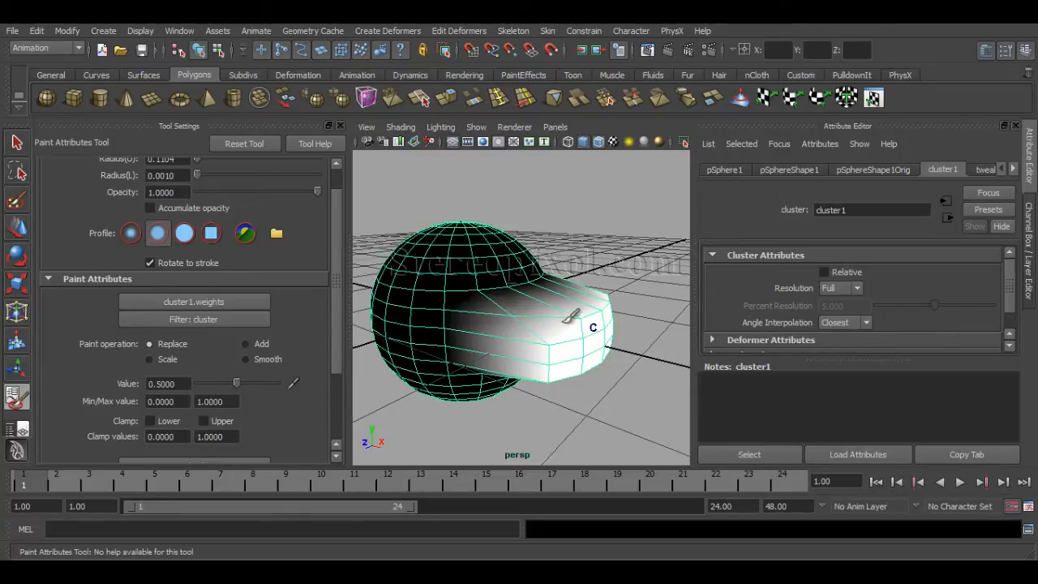
drag(592, 325, 567, 336)
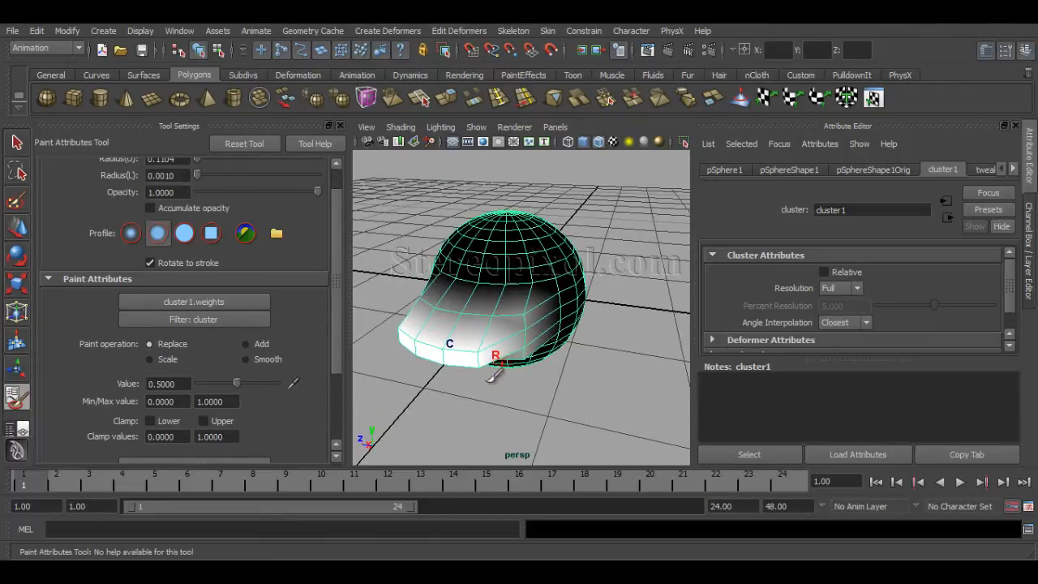
drag(520, 341, 473, 372)
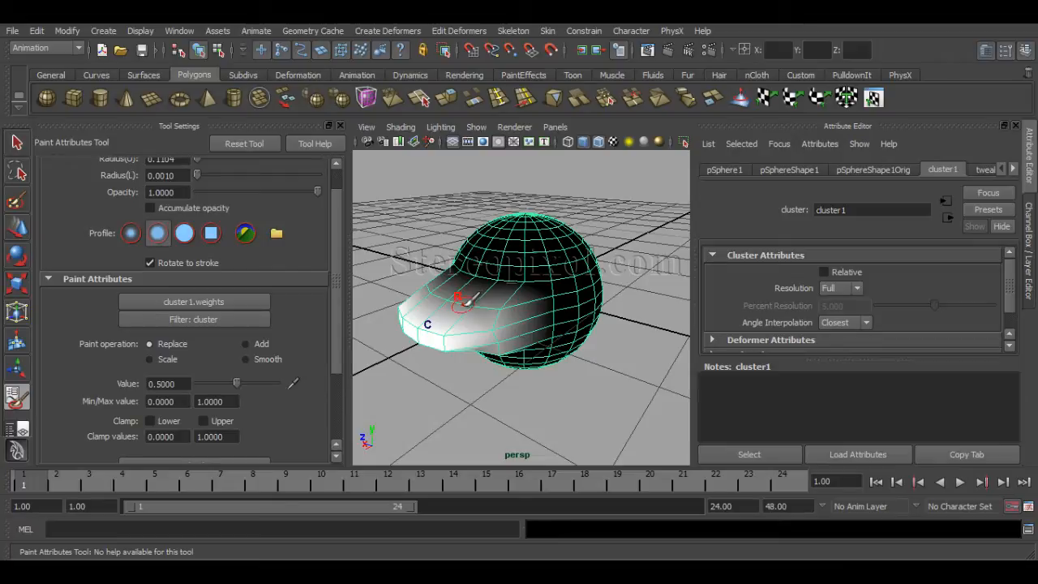
drag(237, 383, 238, 383)
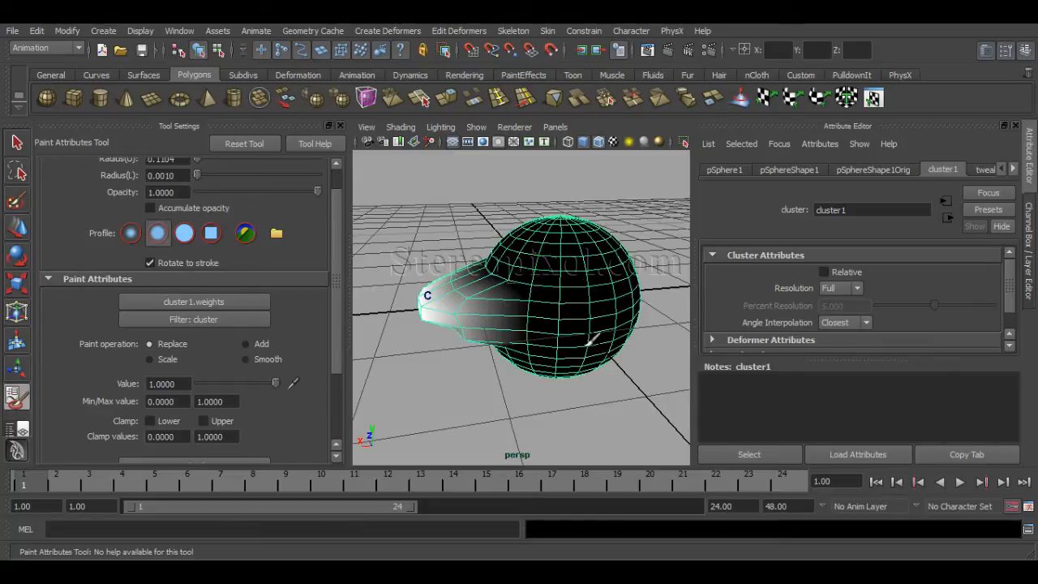
drag(520, 324, 535, 301)
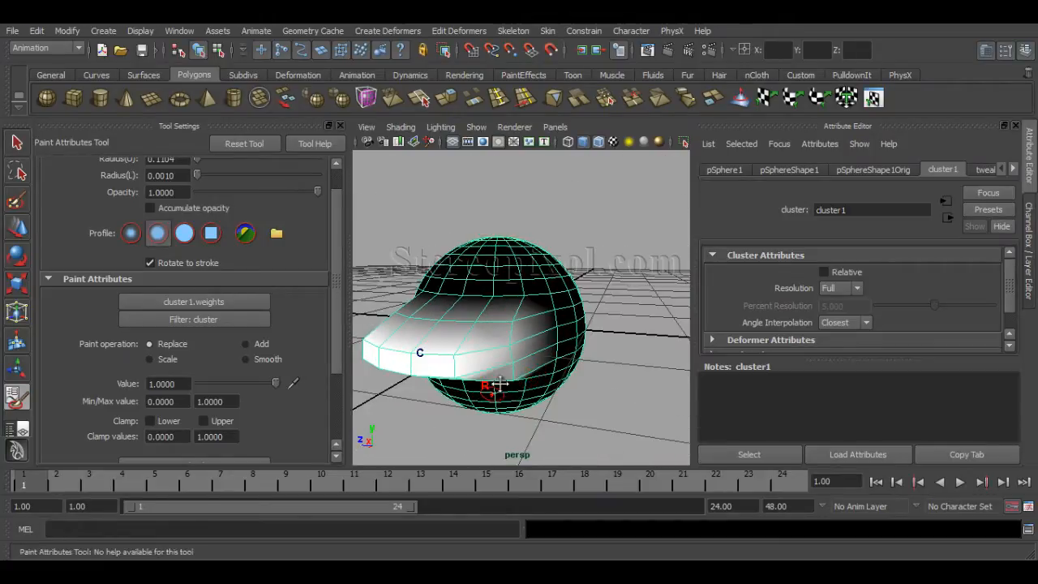
drag(519, 381, 535, 268)
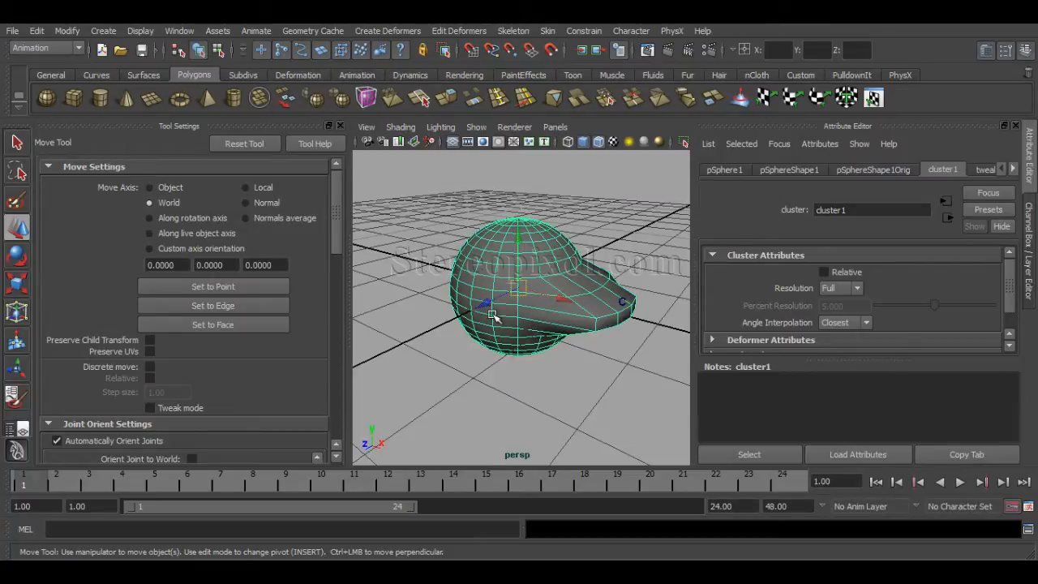
- In a new scene, draw a six-span EP curve winding across the grid
click(330, 127)
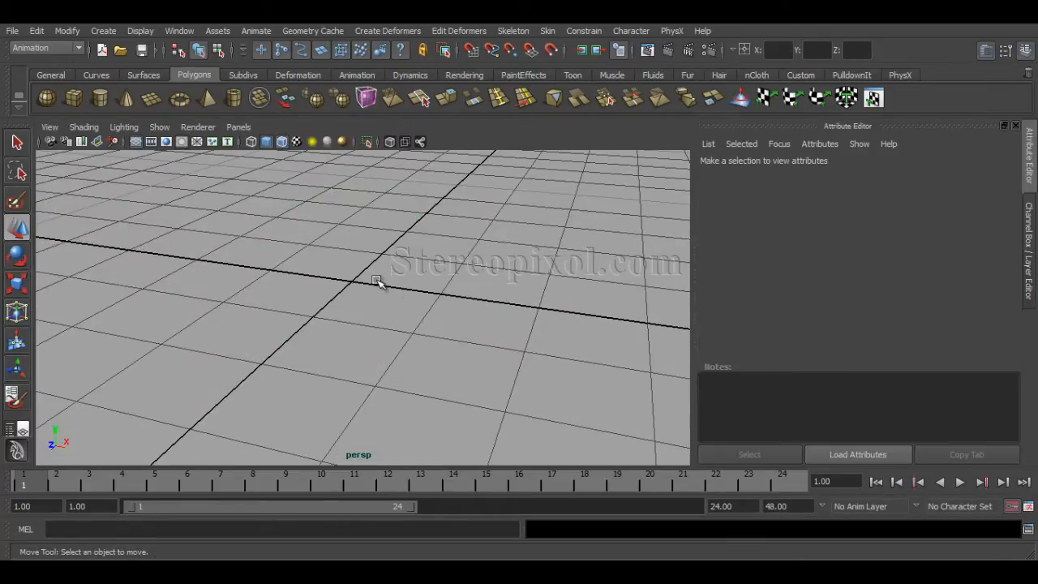
drag(376, 279, 425, 289)
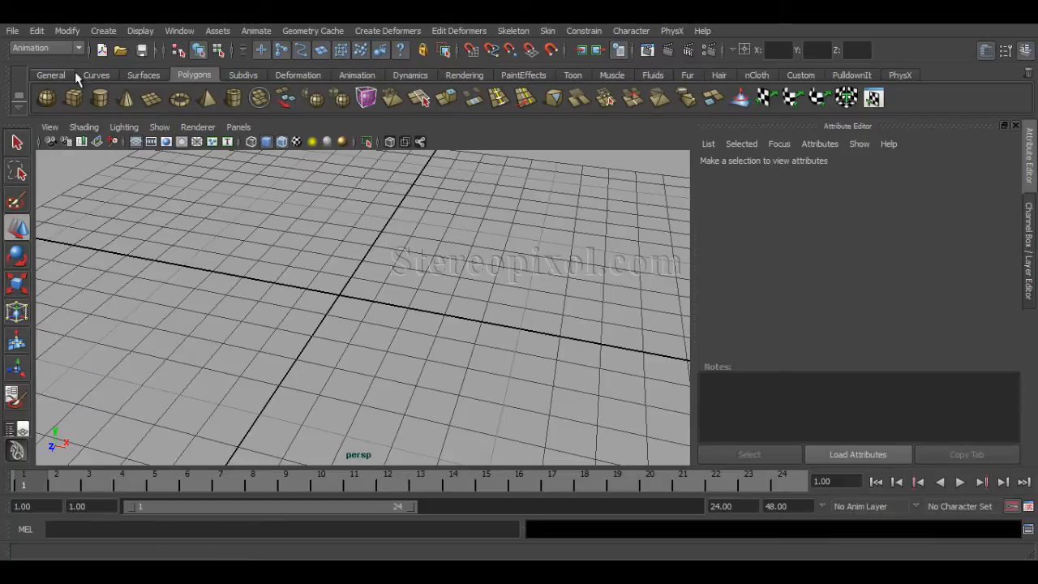
click(96, 75)
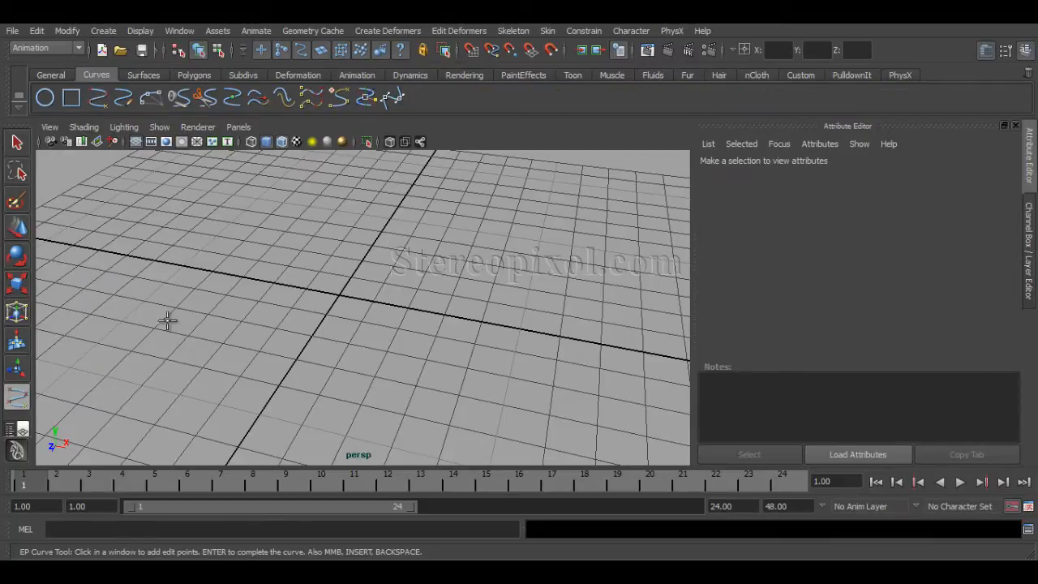
click(415, 205)
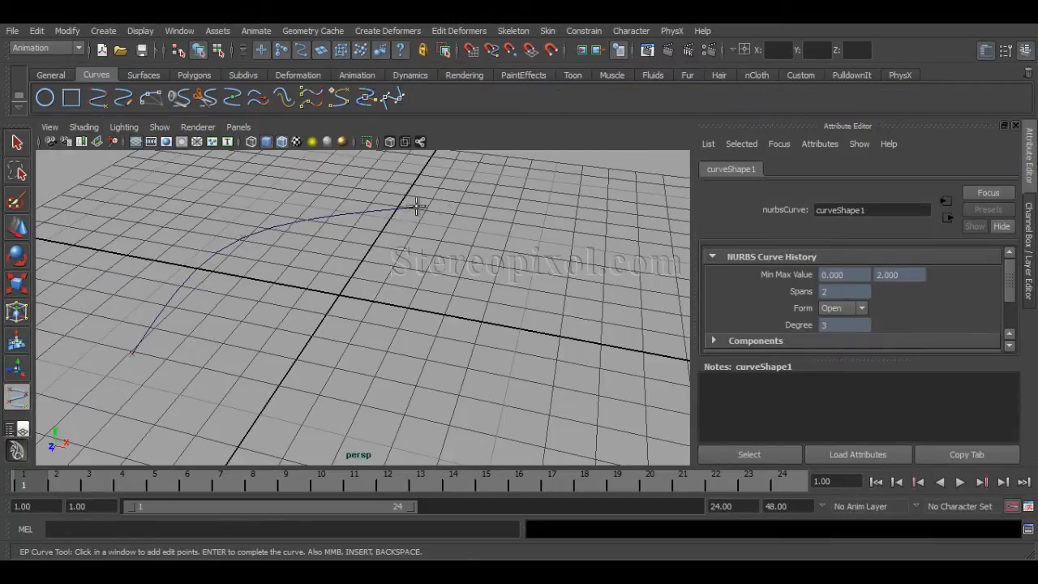
click(645, 354)
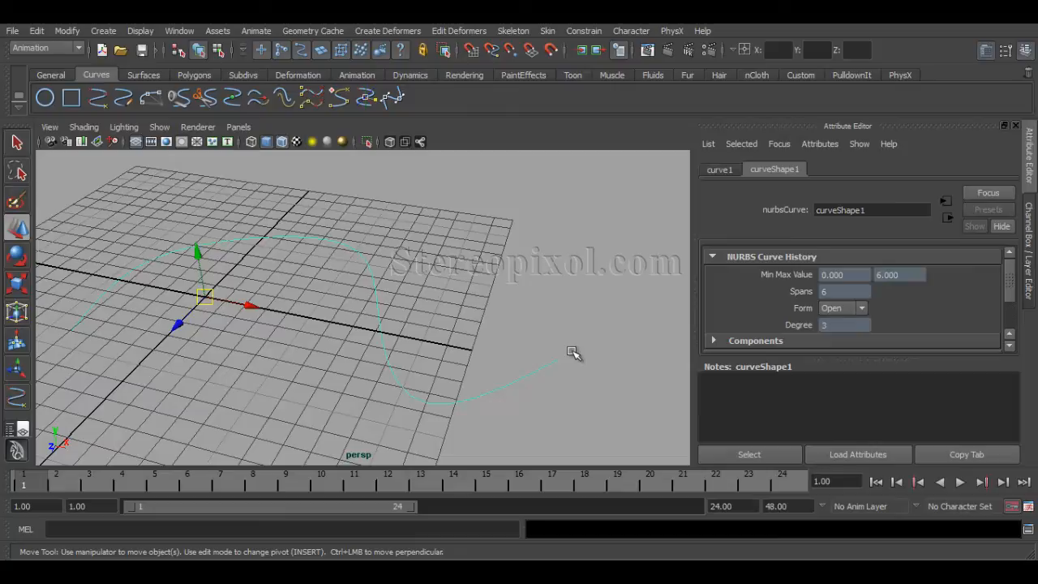
drag(575, 352, 352, 289)
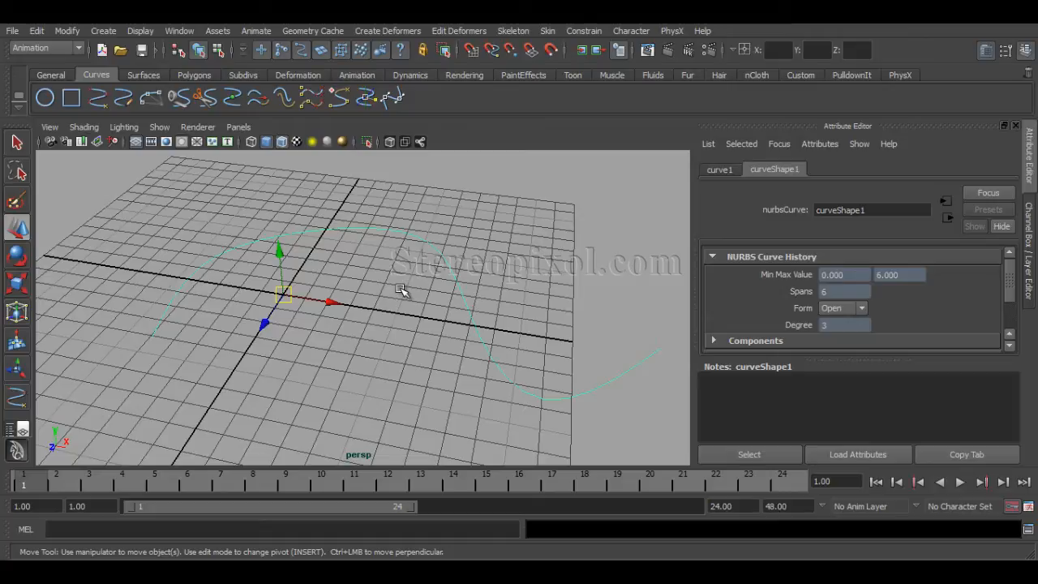
- Cluster one control vertex of the curve and move it to bend the curve into a wide arc
right_click(413, 263)
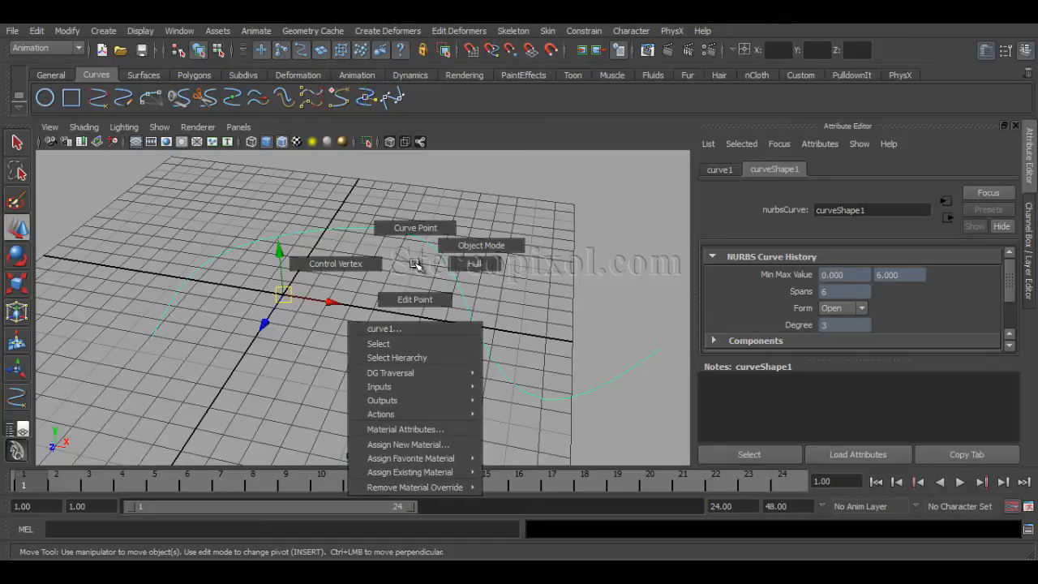
mouse_move(415, 266)
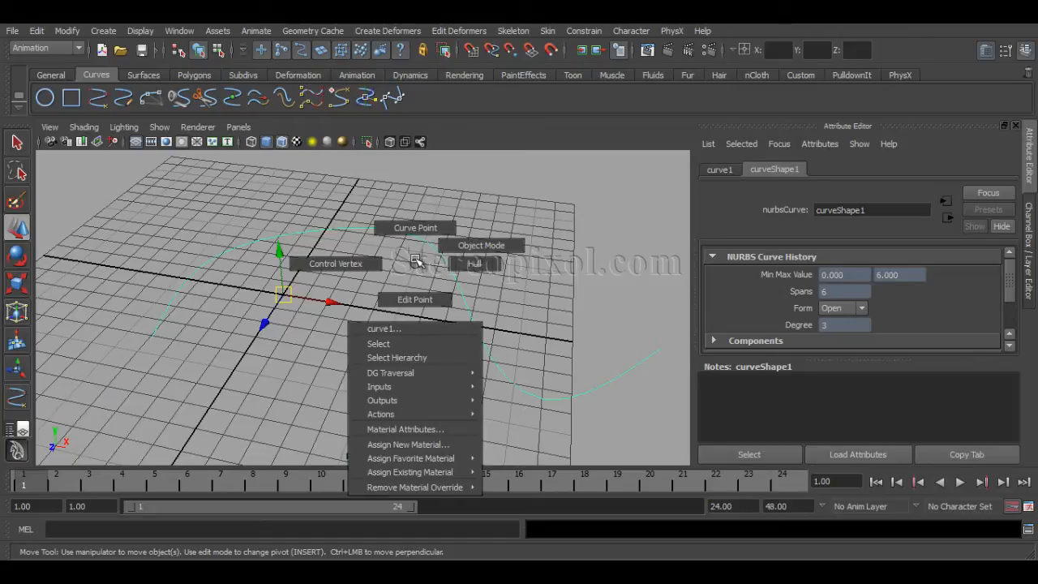
mouse_move(334, 263)
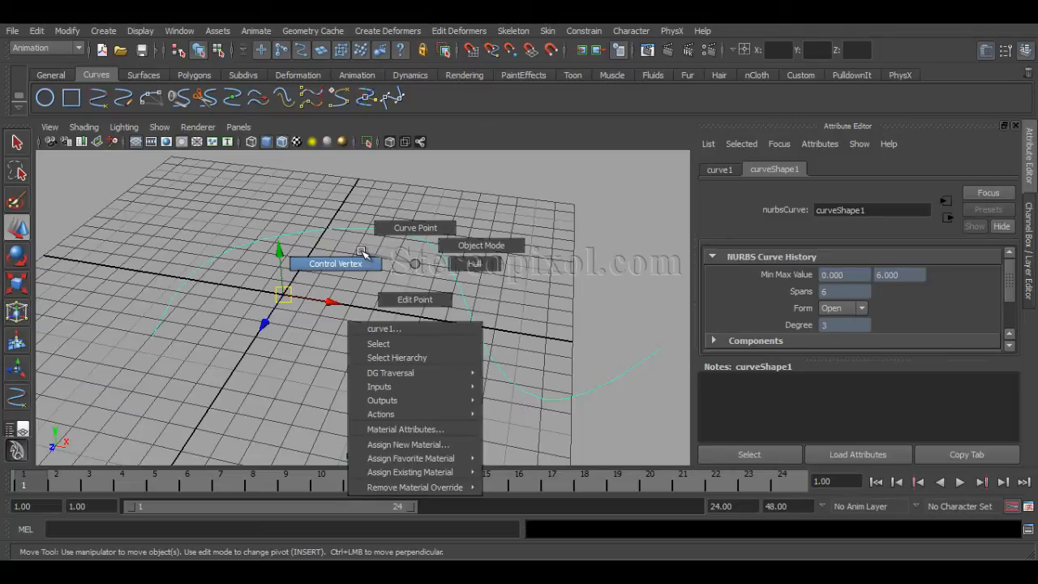
mouse_move(415, 298)
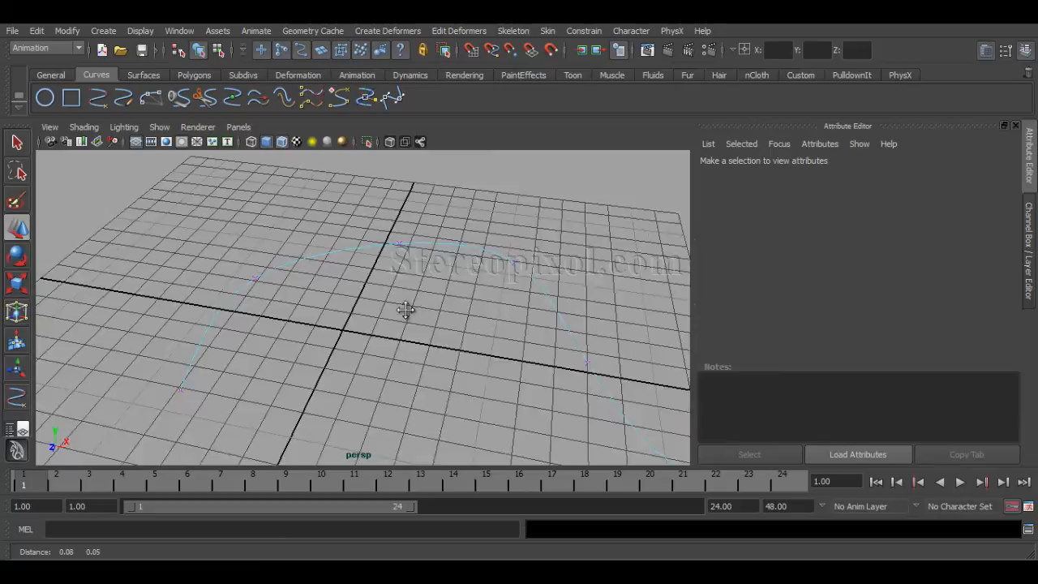
click(376, 260)
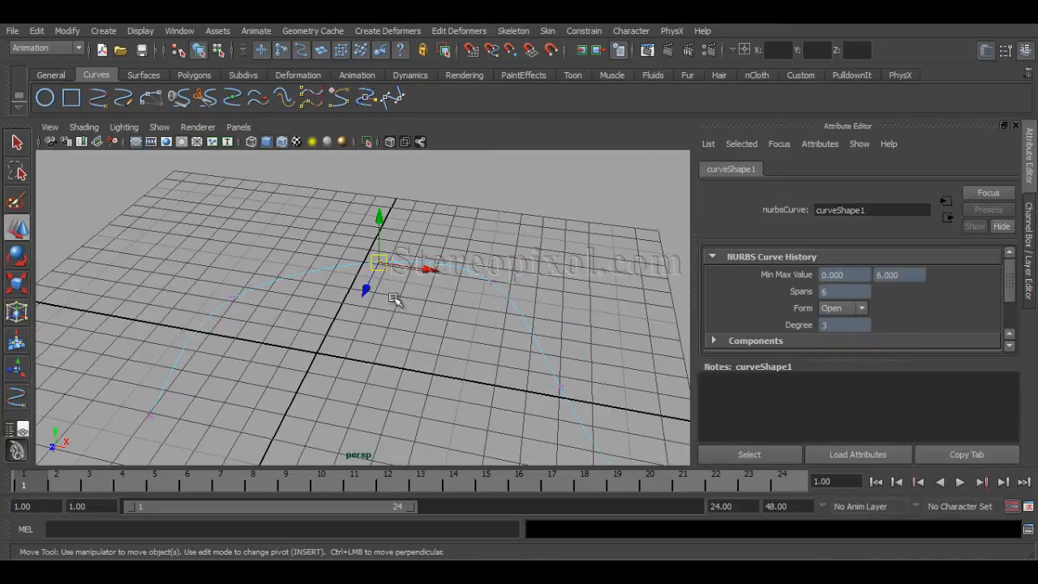
mouse_move(392, 324)
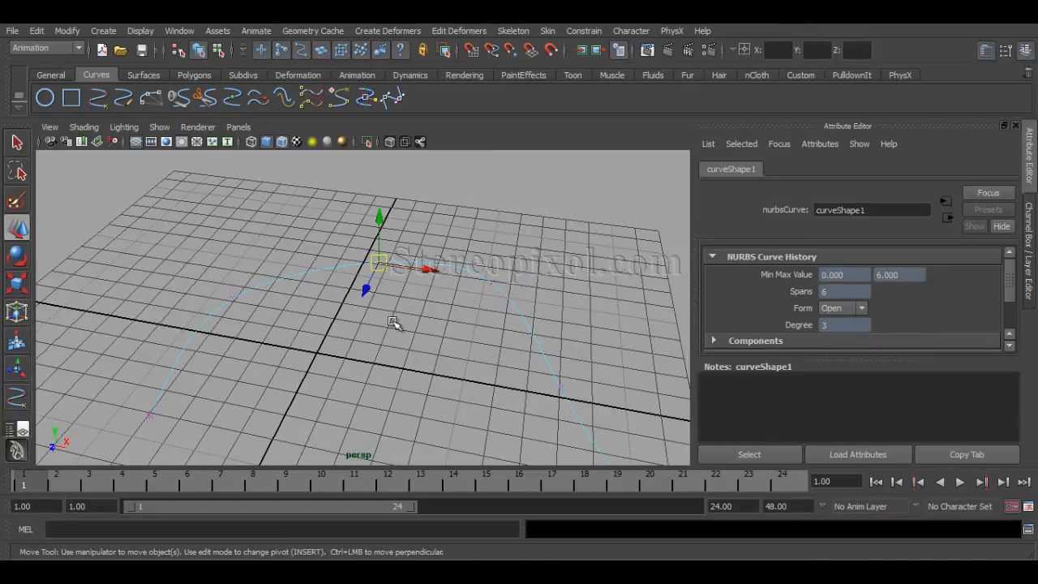
click(386, 31)
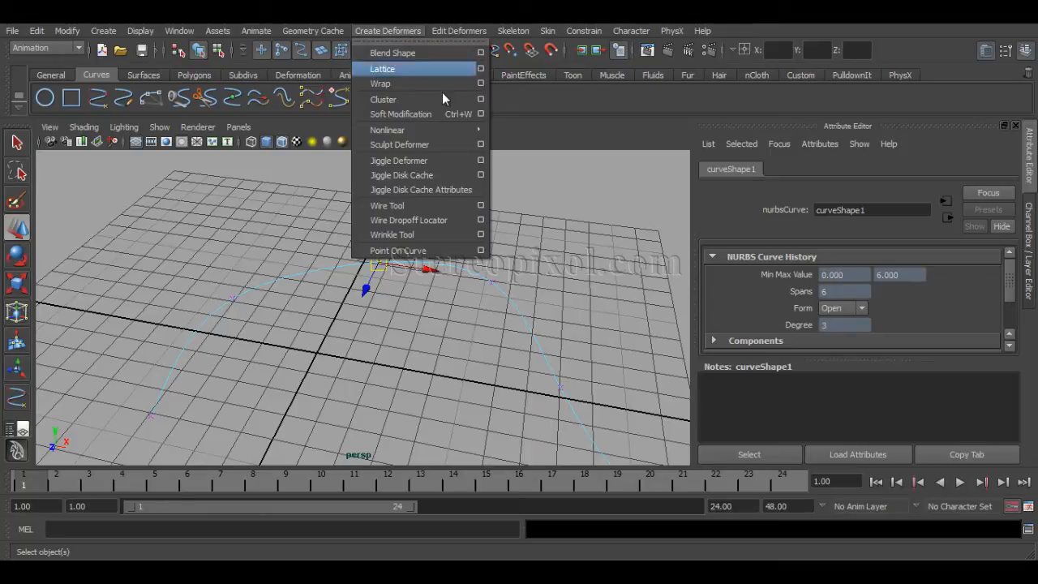
click(383, 99)
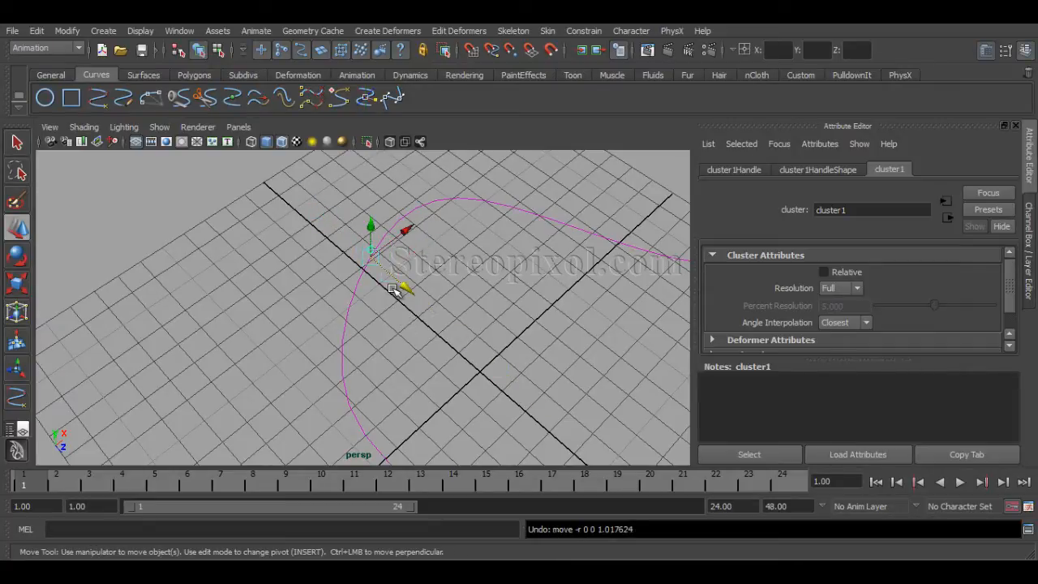
drag(393, 284, 357, 279)
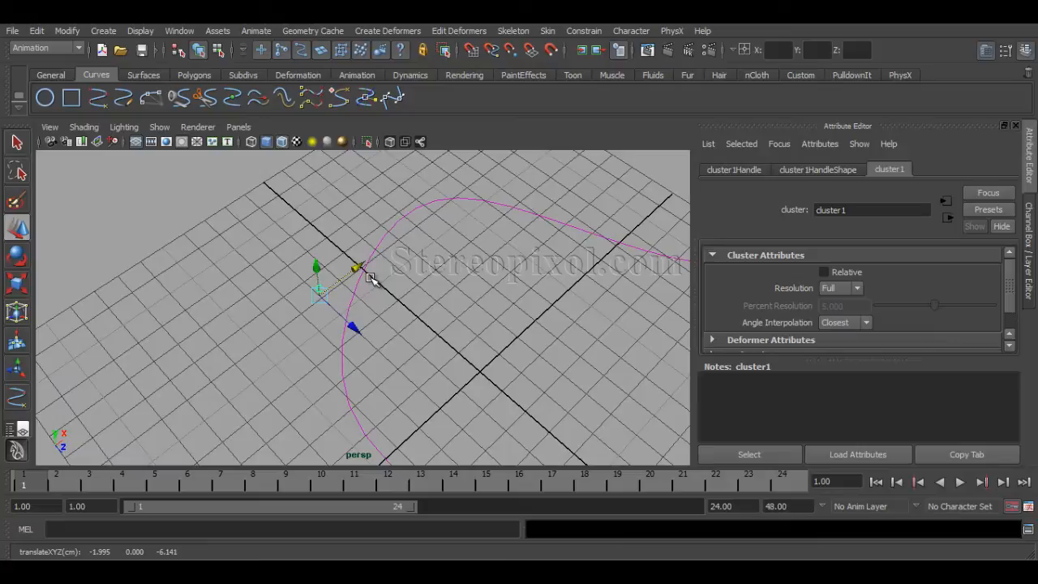
drag(365, 276, 351, 336)
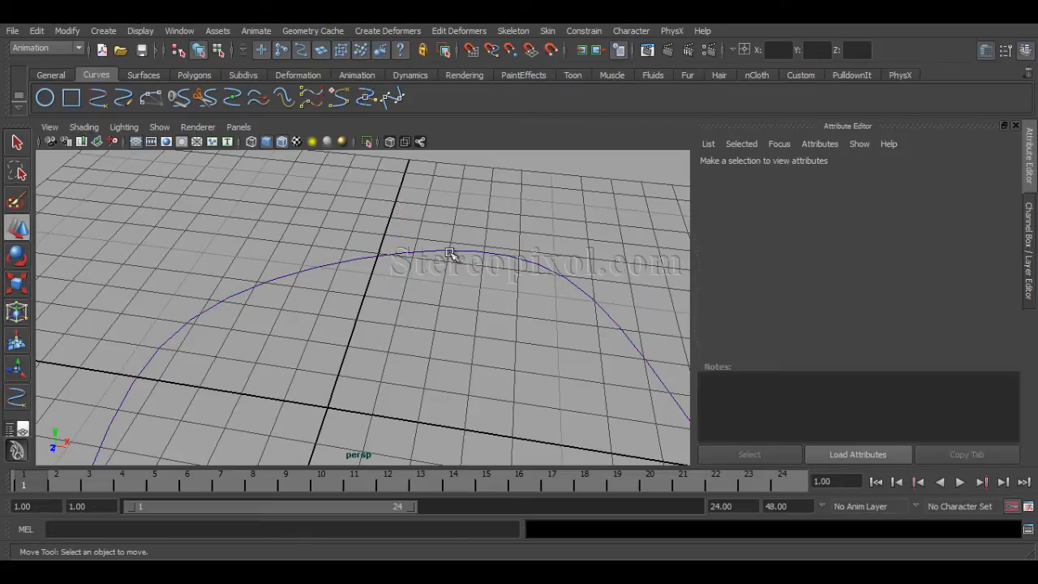
- Cluster the top control vertex of the arched curve and pull it into an S-shaped wave
click(451, 253)
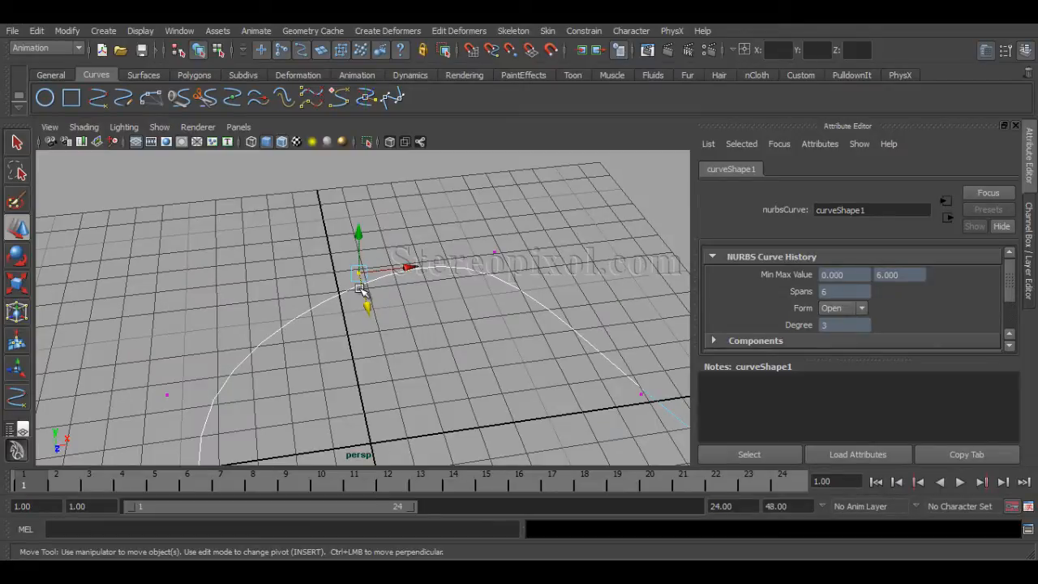
mouse_move(388, 294)
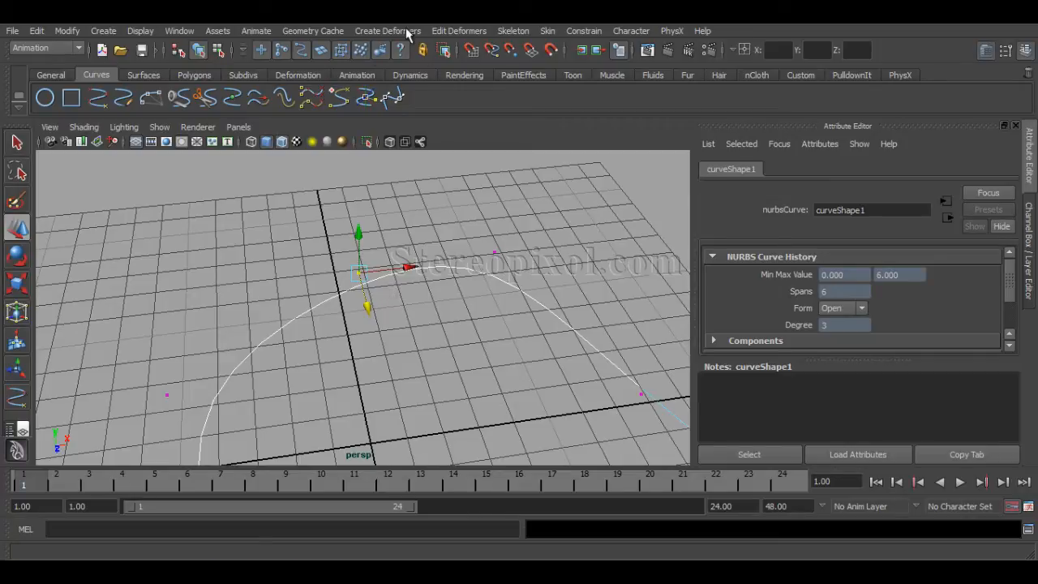
click(388, 31)
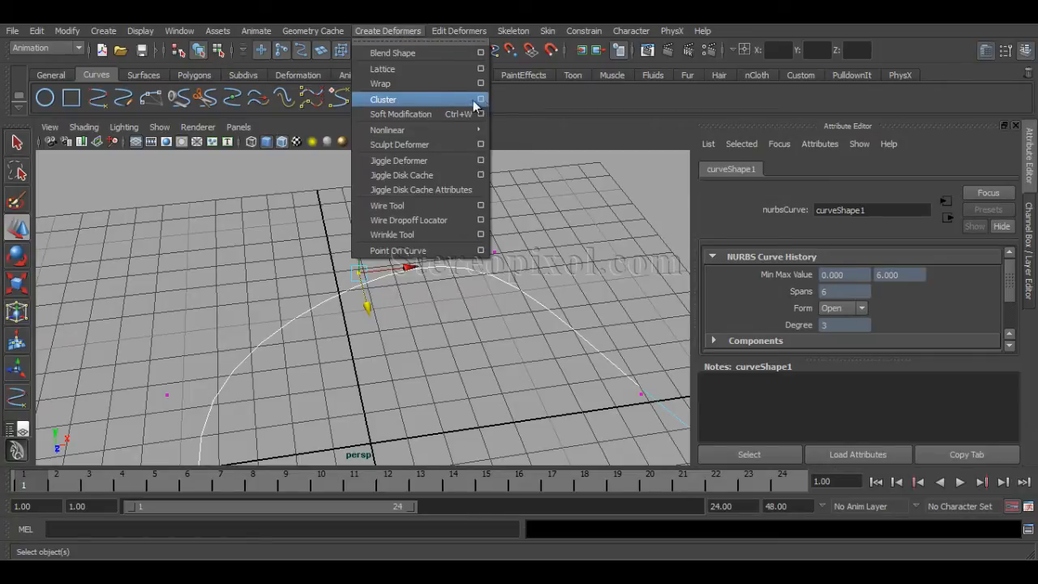
click(383, 99)
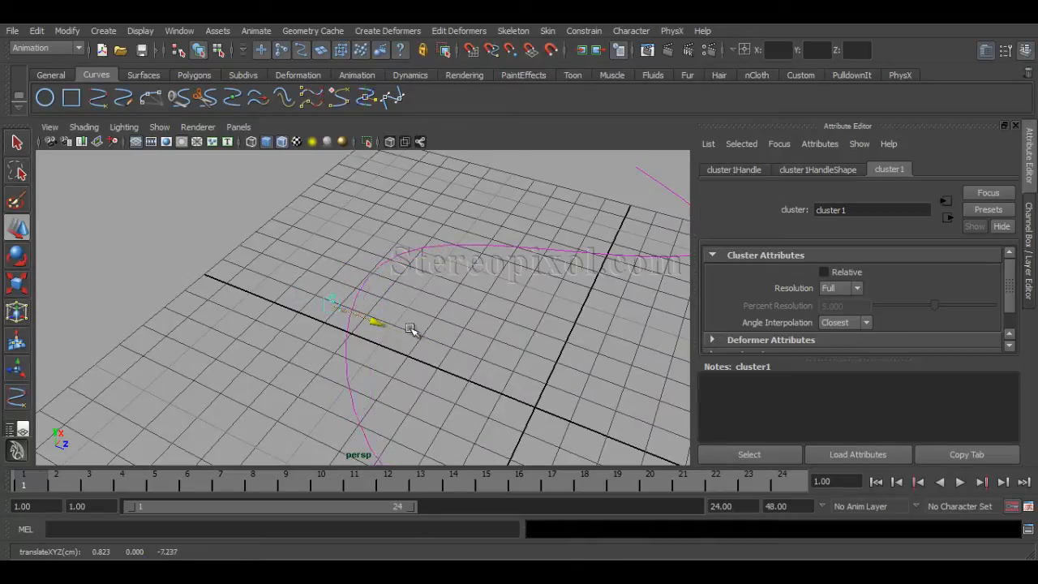
drag(408, 328, 352, 380)
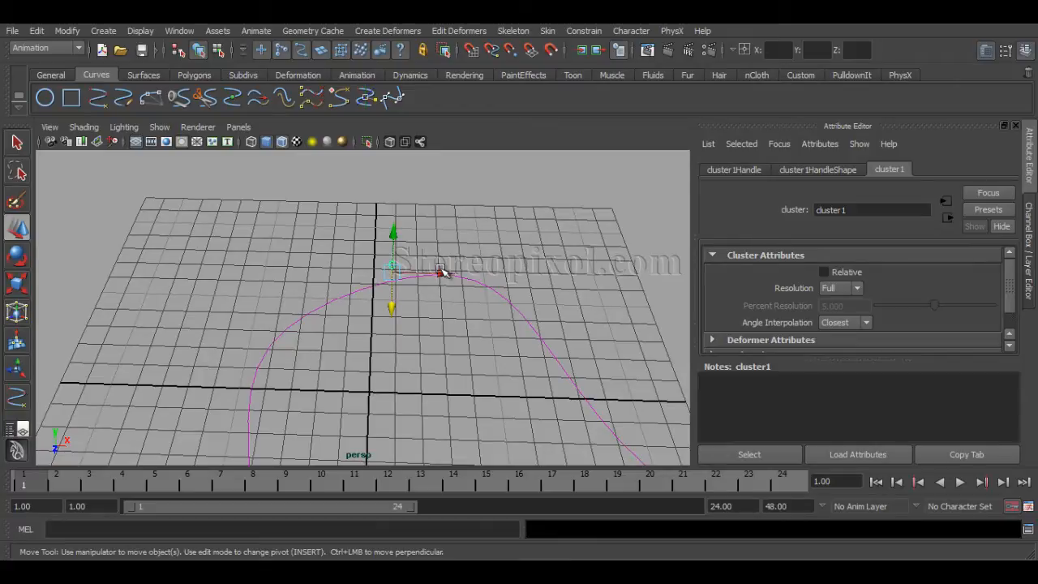
drag(441, 273, 389, 373)
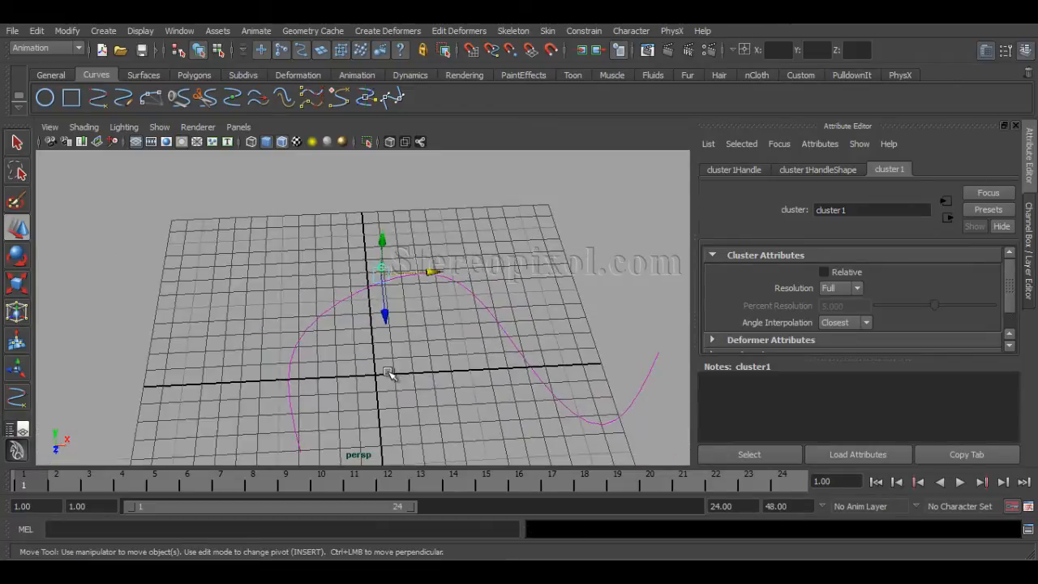
drag(389, 373, 398, 312)
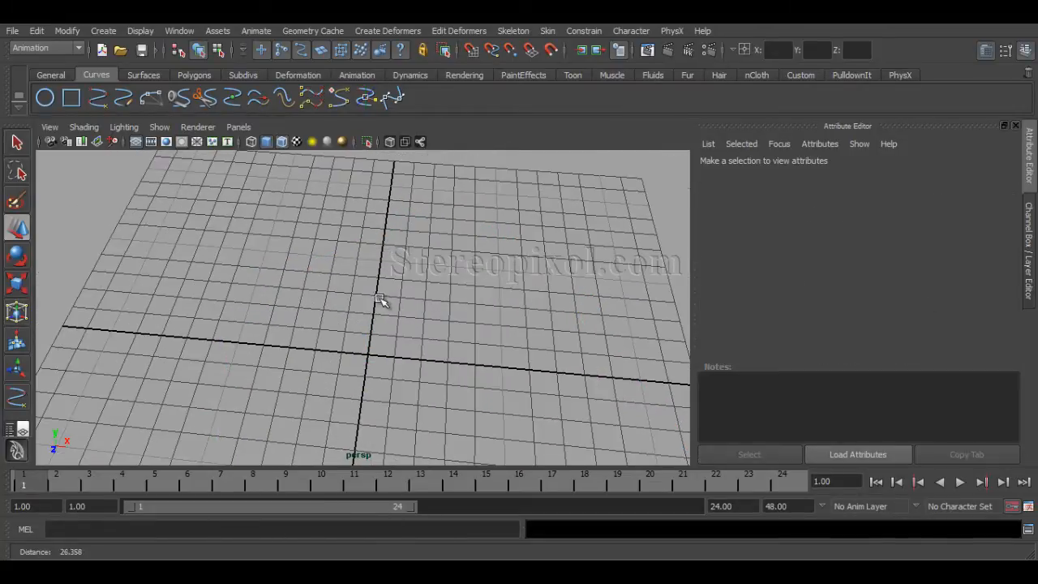
- In the front view, place joints with the Joint Tool straight up from the grid origin
drag(381, 301, 406, 316)
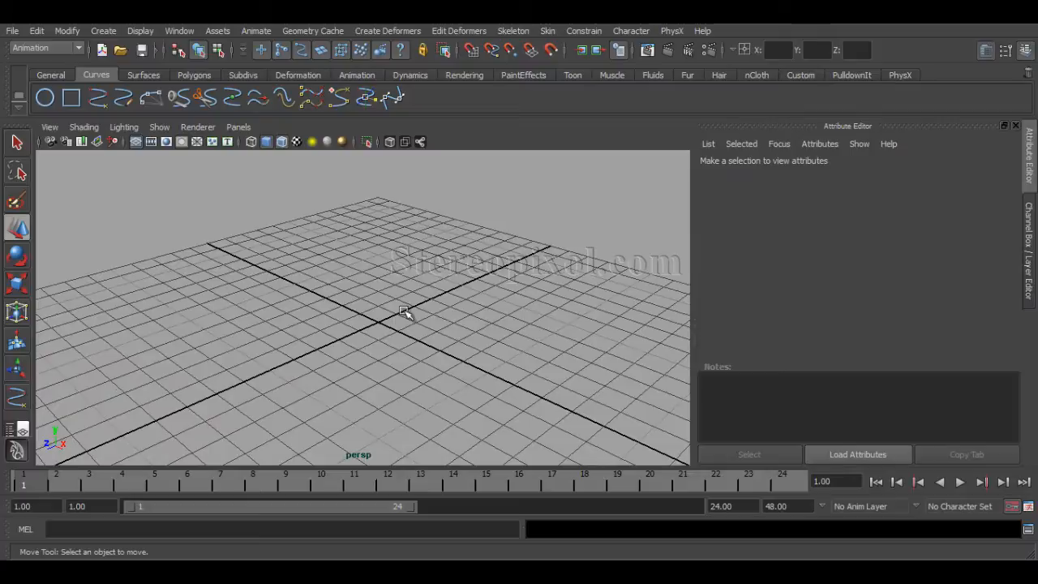
drag(405, 315, 432, 279)
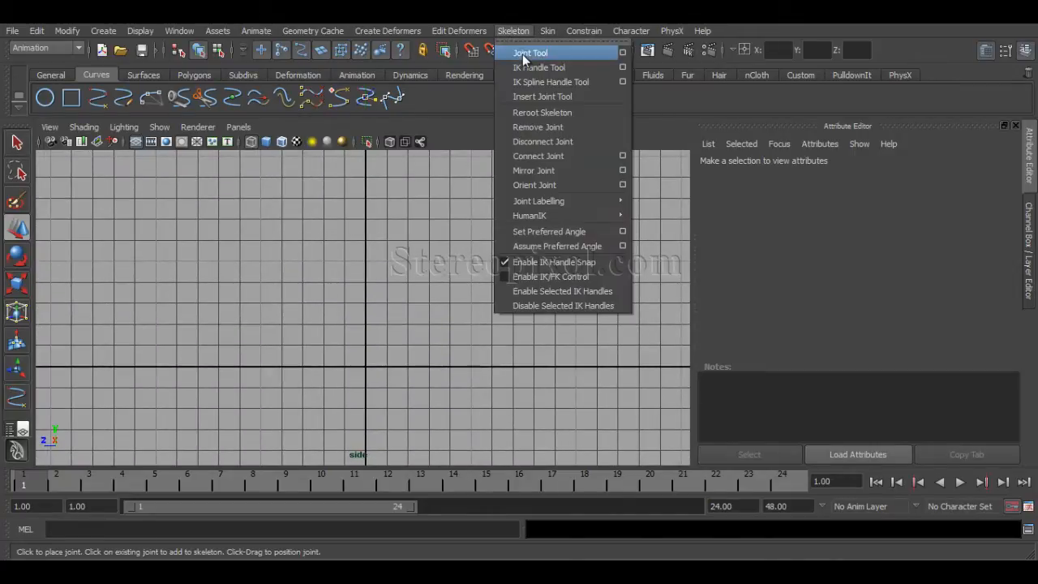
click(530, 52)
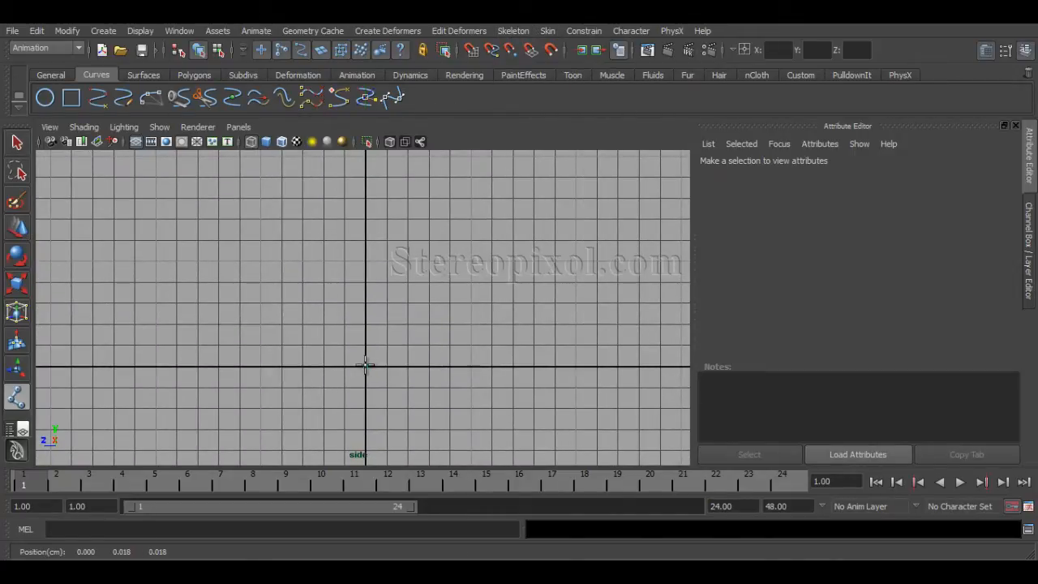
click(365, 367)
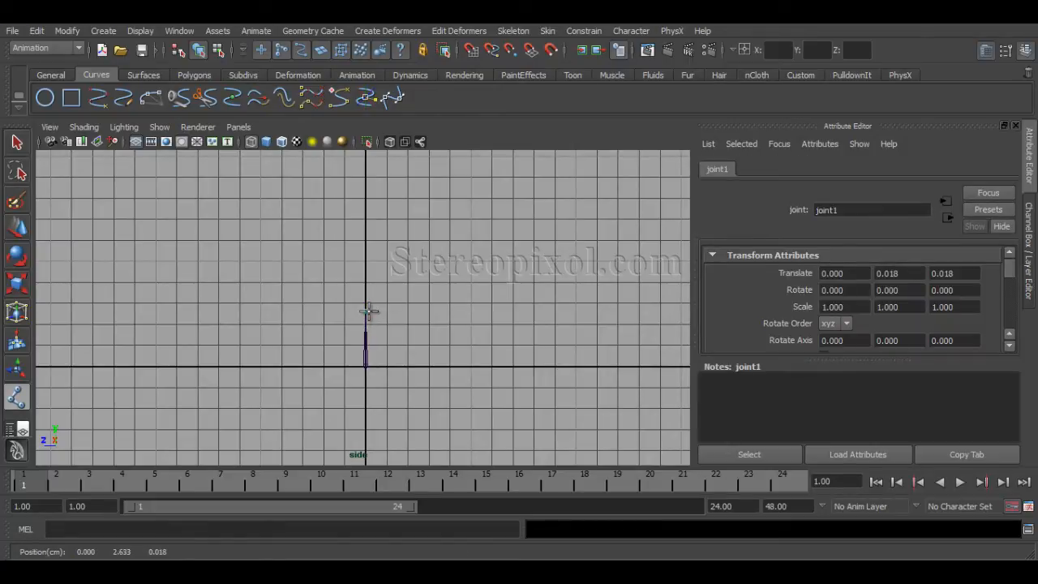
click(367, 195)
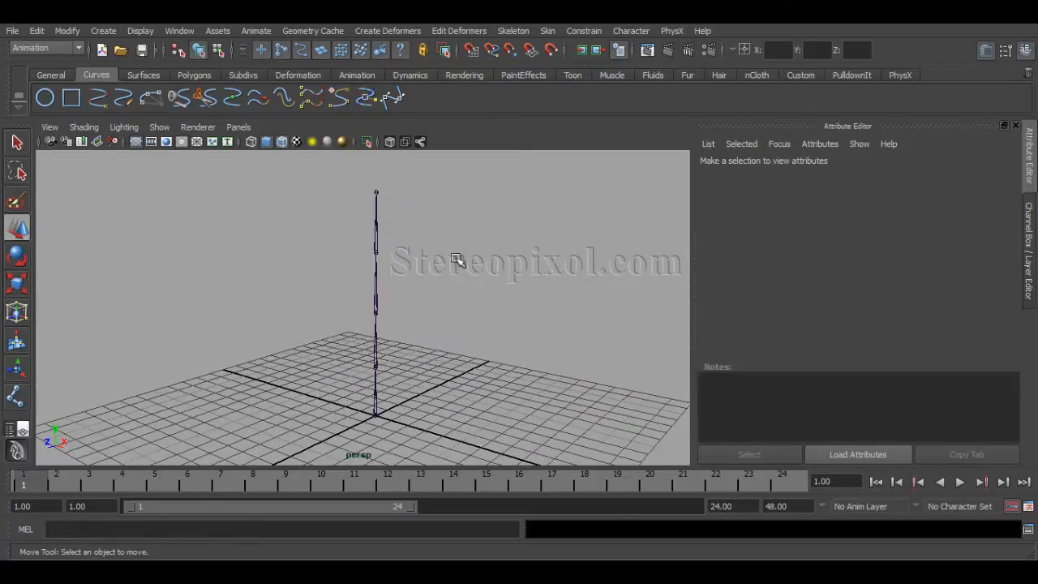
mouse_move(365, 409)
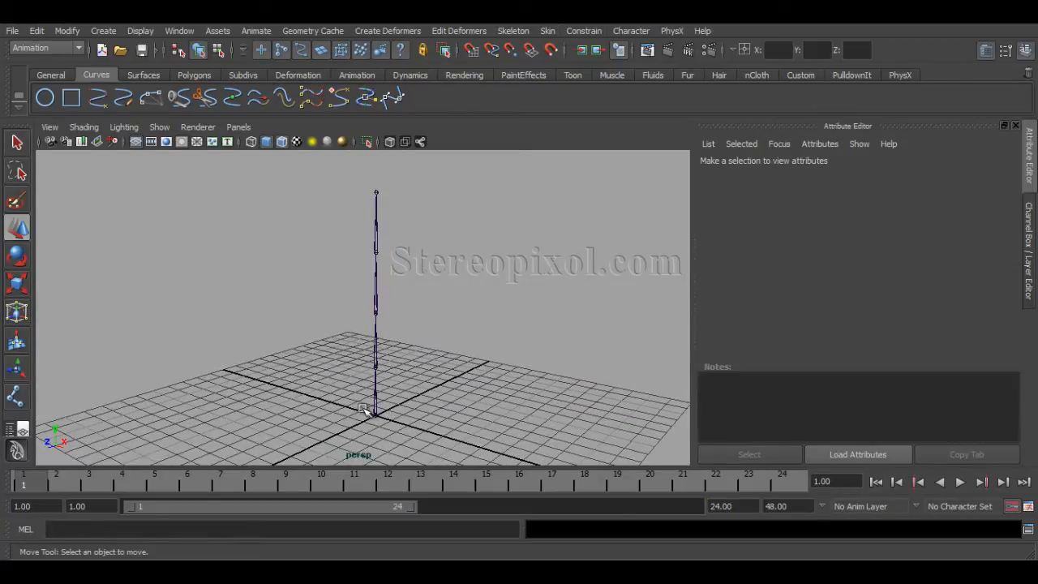
- With default IK Spline Handle Tool settings, pick the root joint, end joint and curve
click(513, 30)
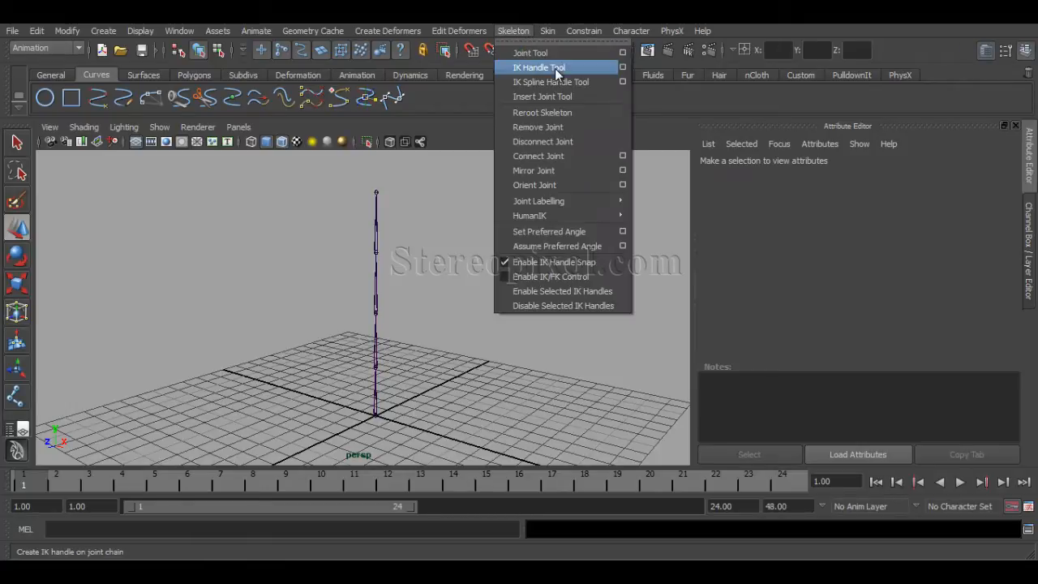
mouse_move(552, 81)
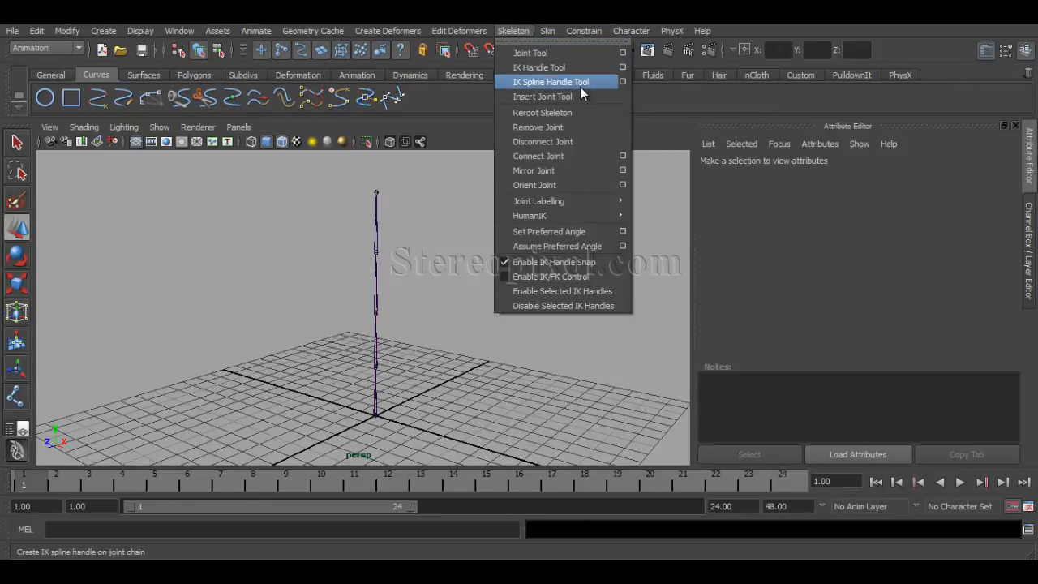
mouse_move(608, 81)
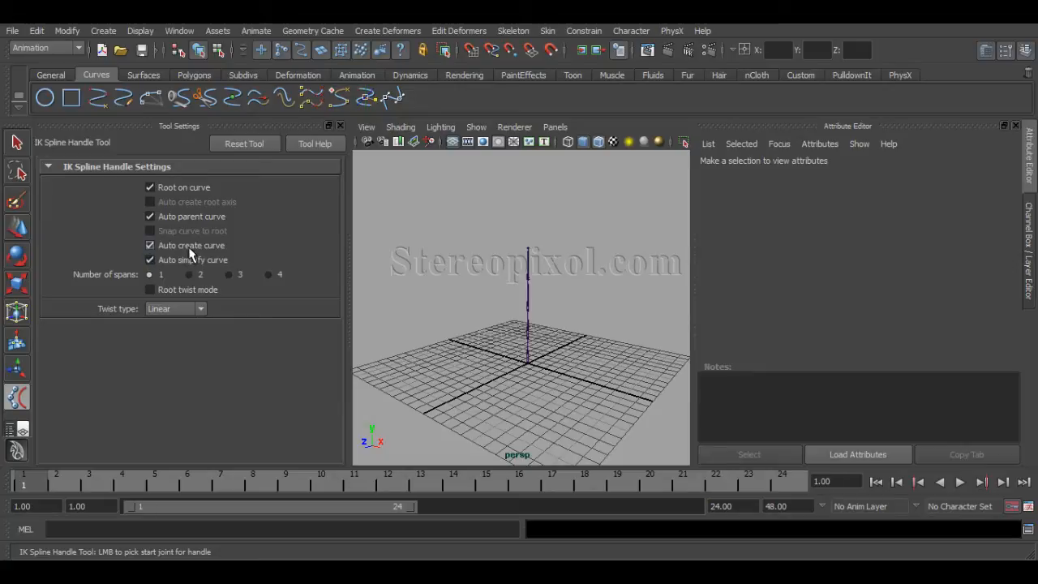
mouse_move(226, 260)
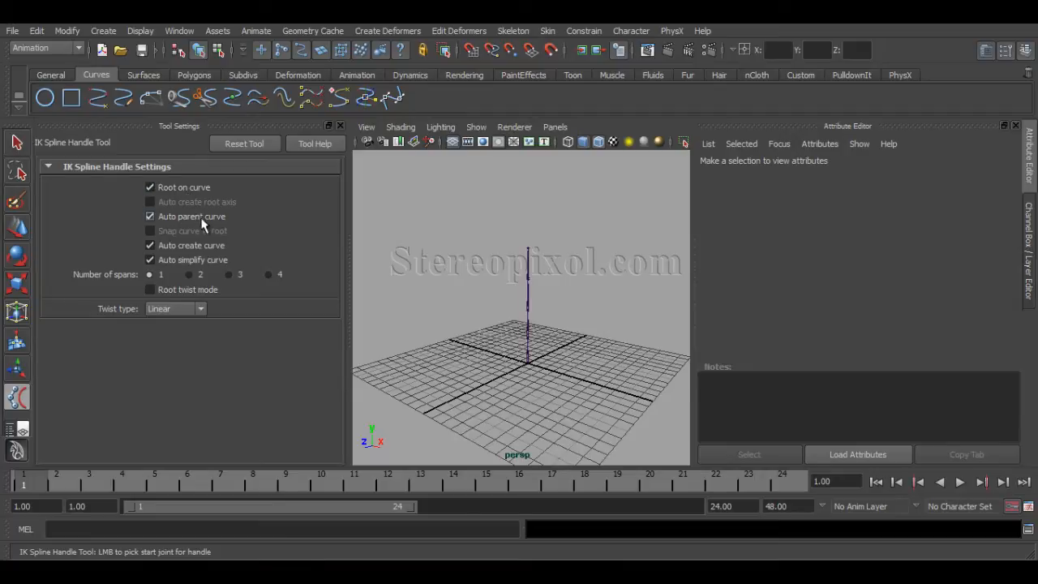
mouse_move(321, 182)
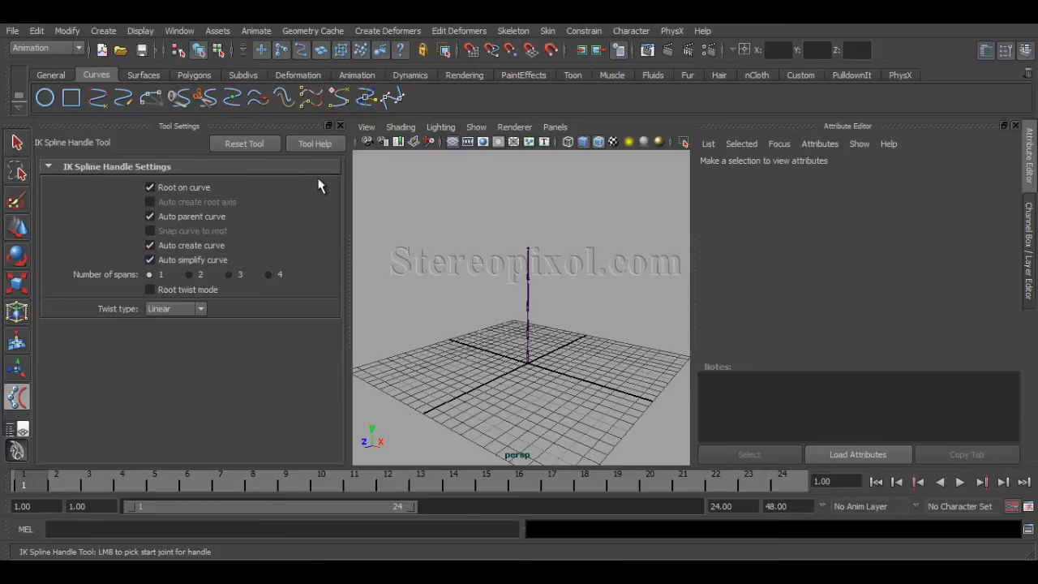
mouse_move(276, 159)
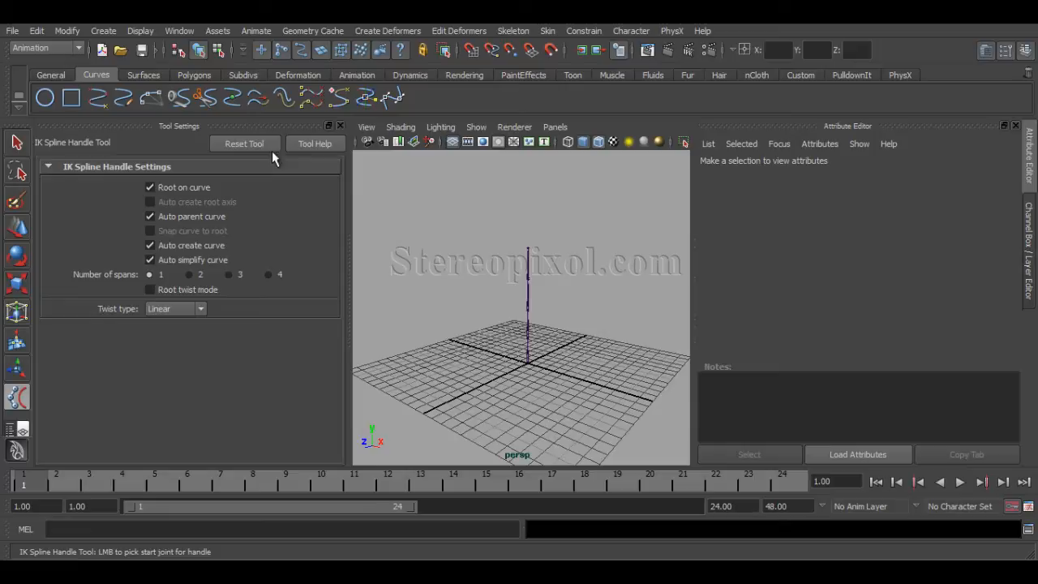
click(341, 127)
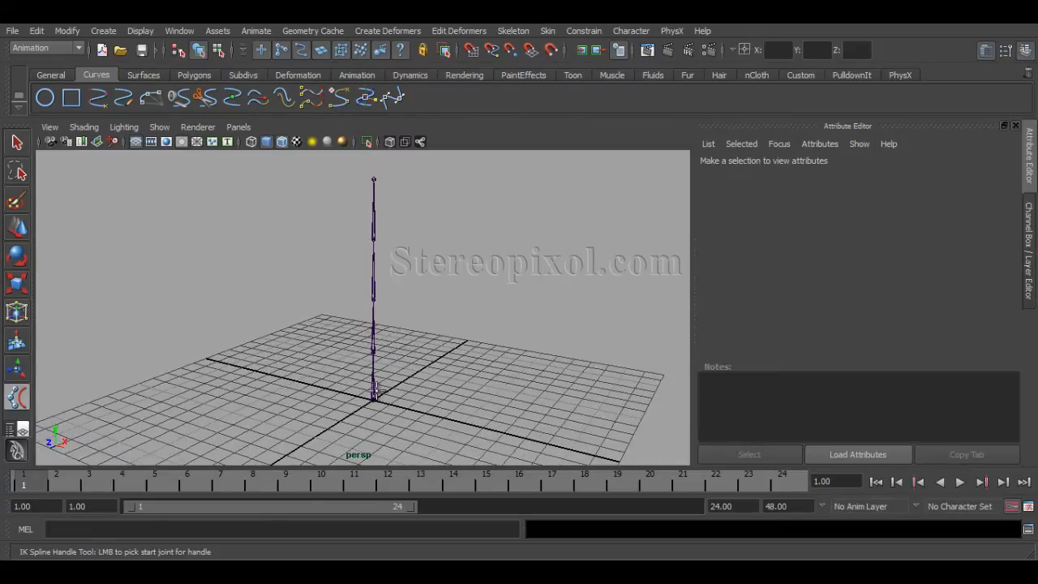
click(373, 224)
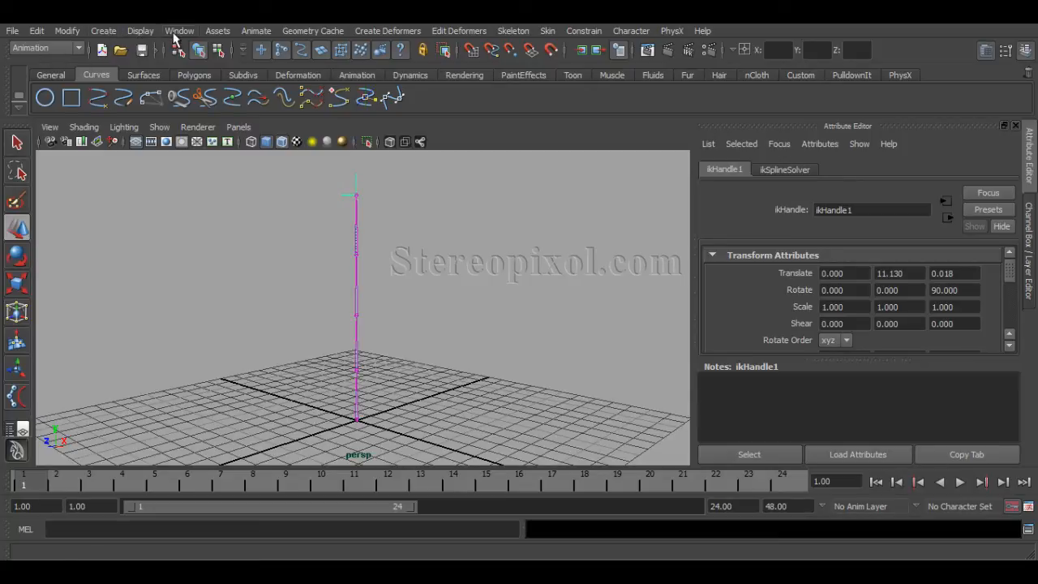
- Show joint1, ikHandle1 and curve1 in the Outliner and select a control vertex on curve1
click(178, 31)
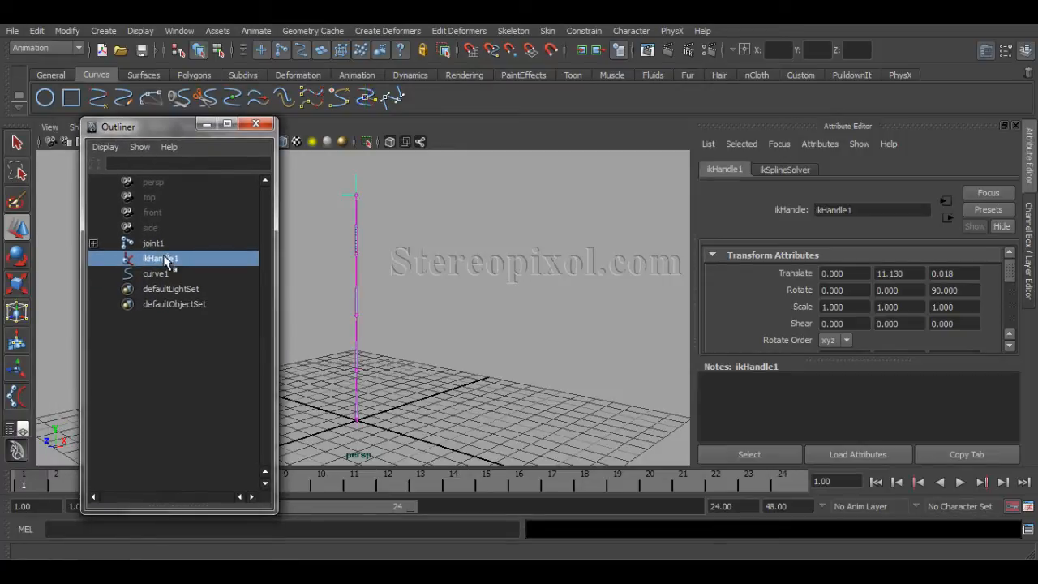
click(155, 273)
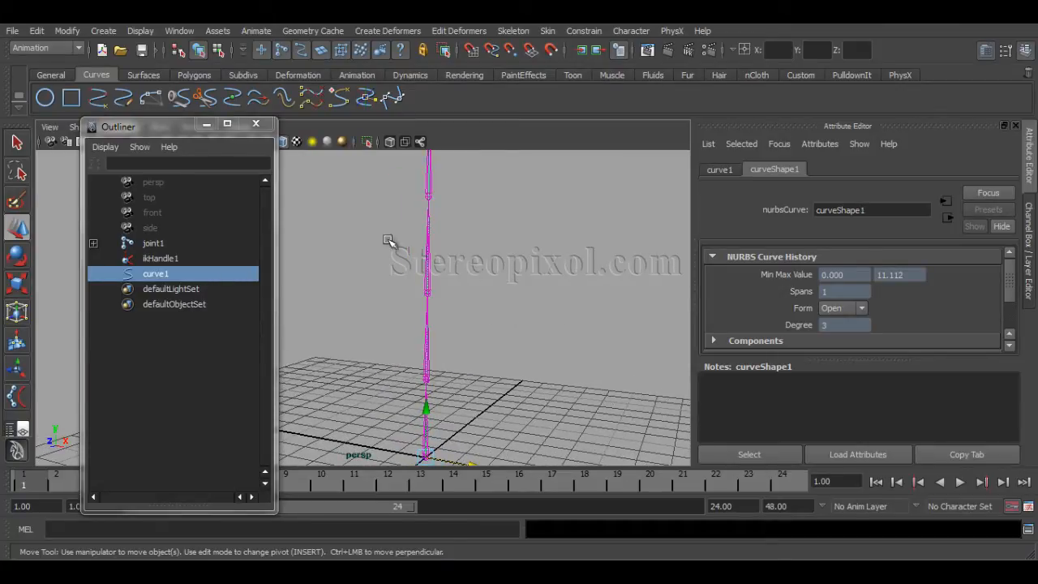
mouse_move(460, 295)
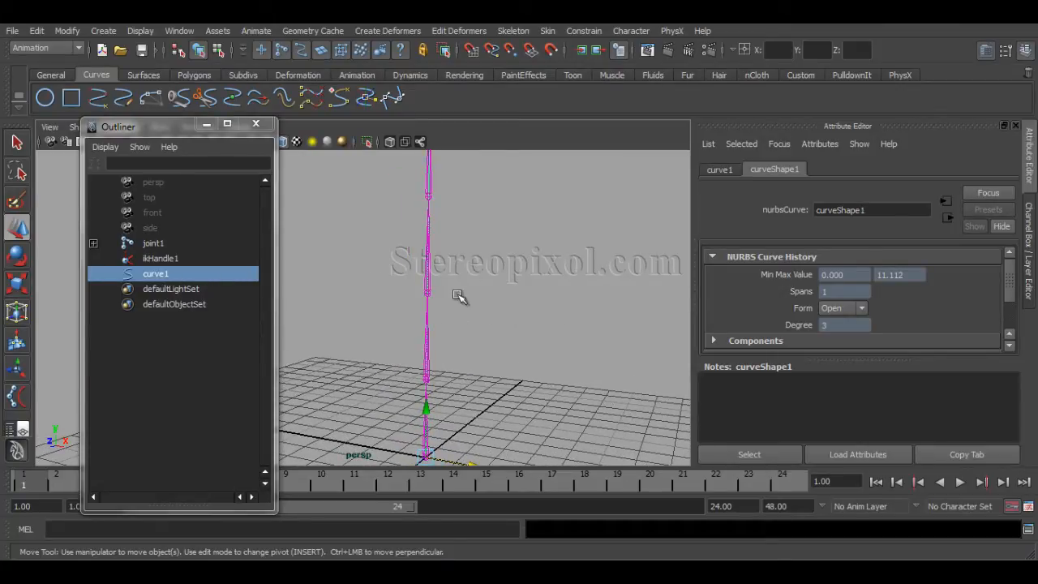
click(467, 312)
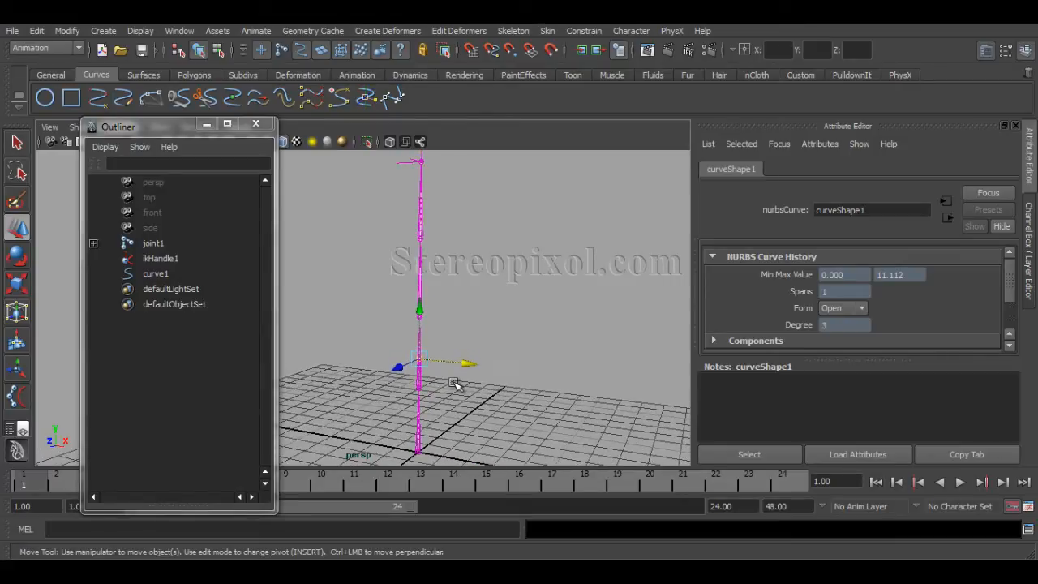
mouse_move(289, 55)
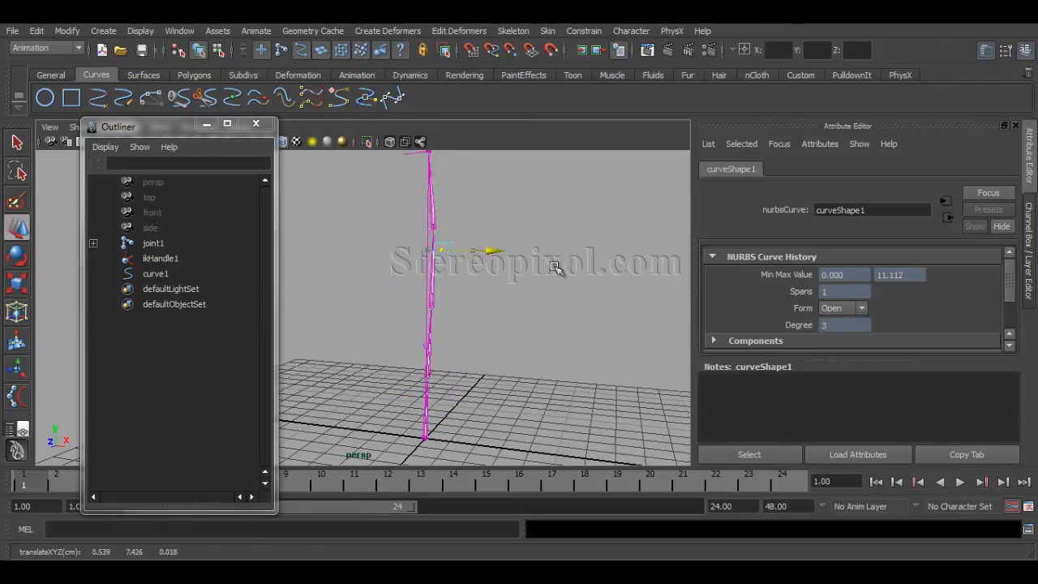
- Move the control vertex to bend the joint chain and inspect the result
drag(554, 268, 478, 310)
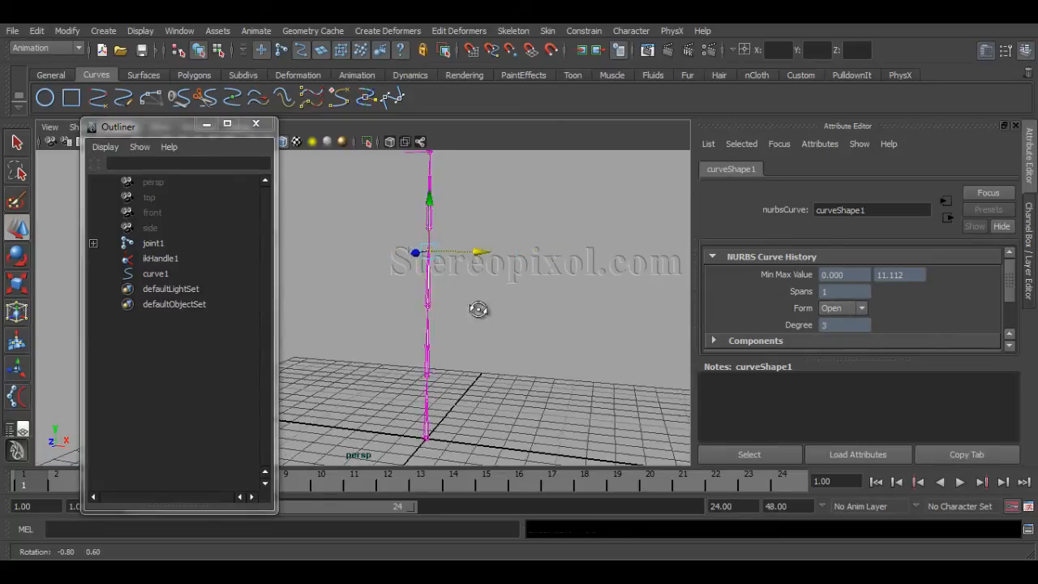
drag(478, 308, 455, 328)
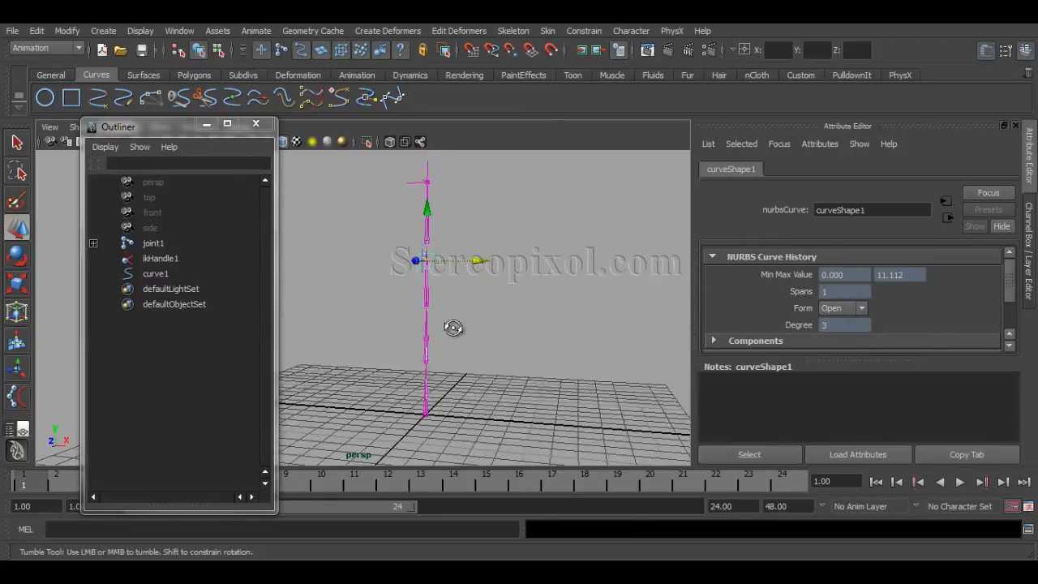
drag(455, 328, 462, 349)
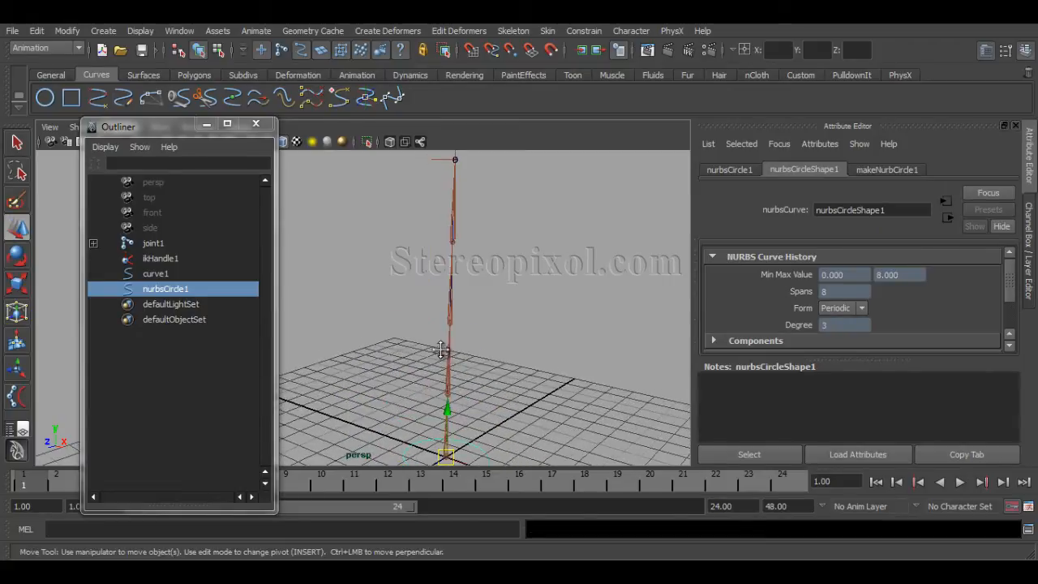
- Raise the NURBS circle up the joint chain and pick the curve's control vertex at its height
drag(448, 409, 448, 192)
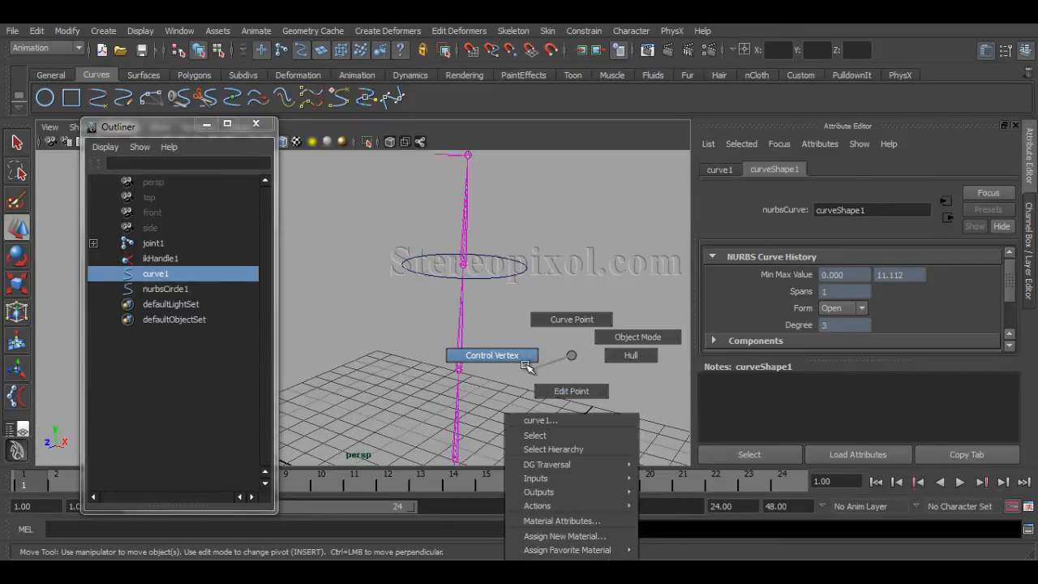
click(474, 308)
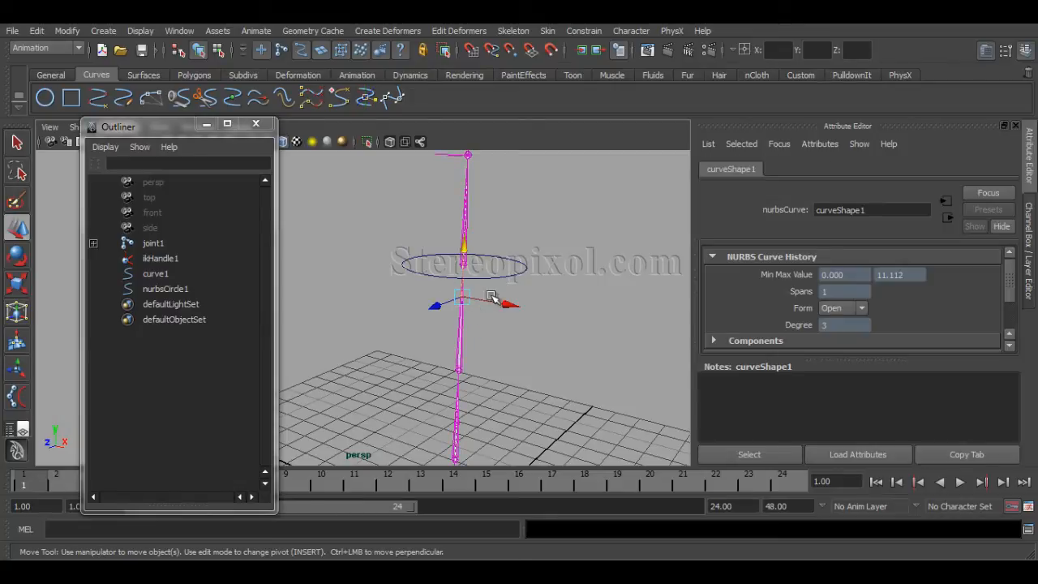
click(165, 289)
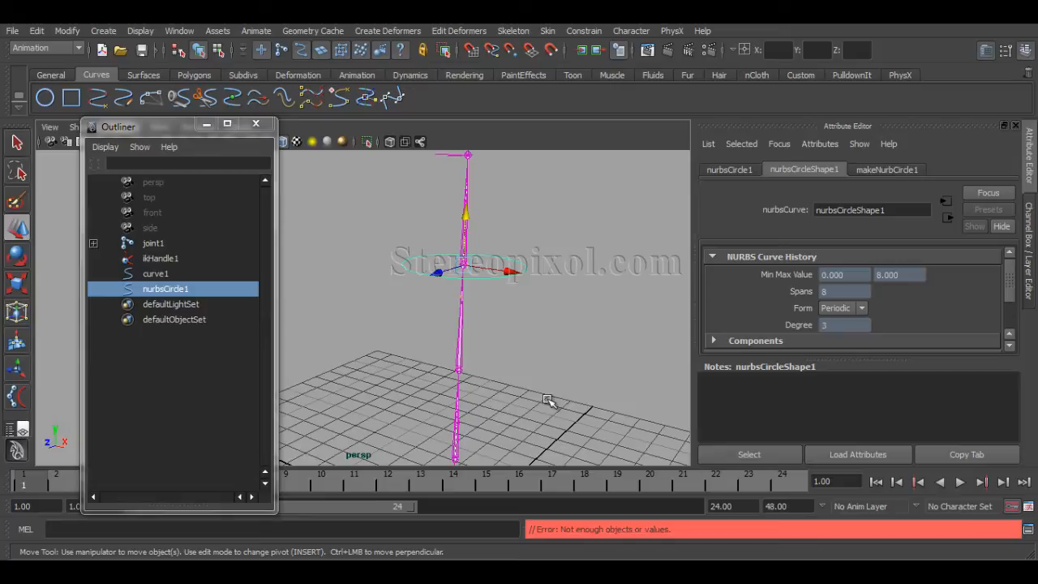
mouse_move(490, 335)
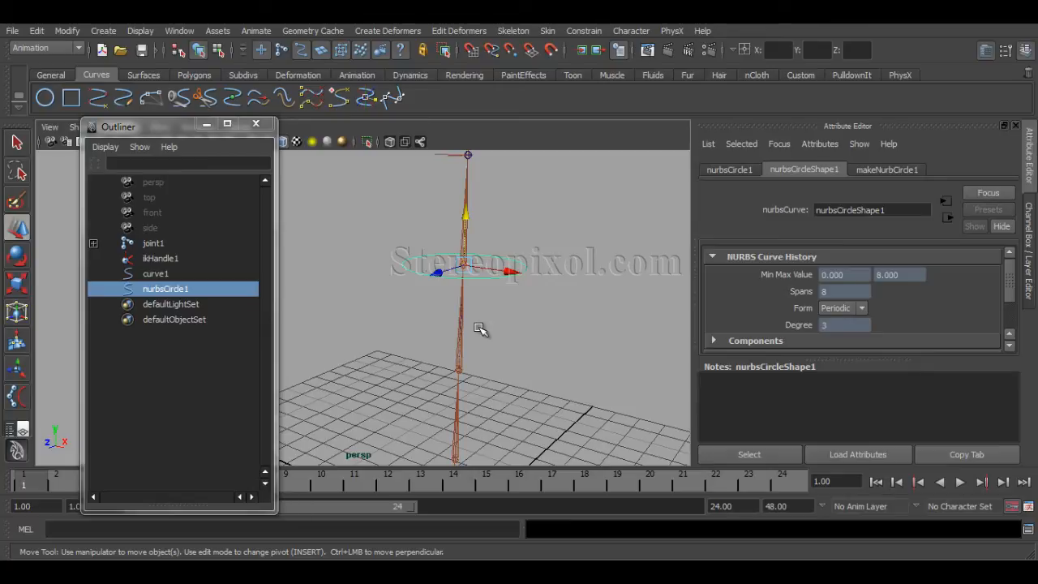
mouse_move(457, 303)
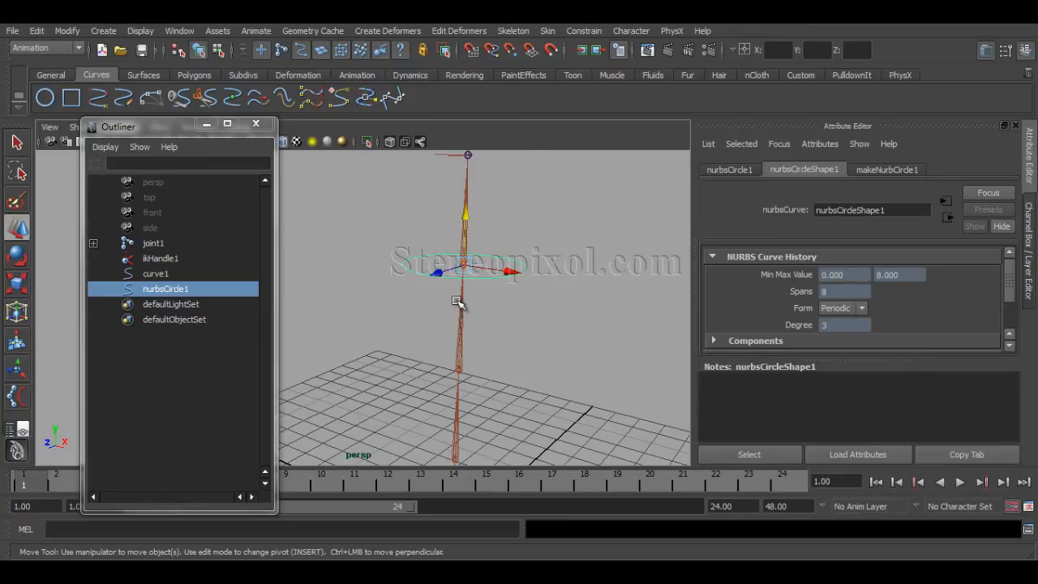
click(156, 272)
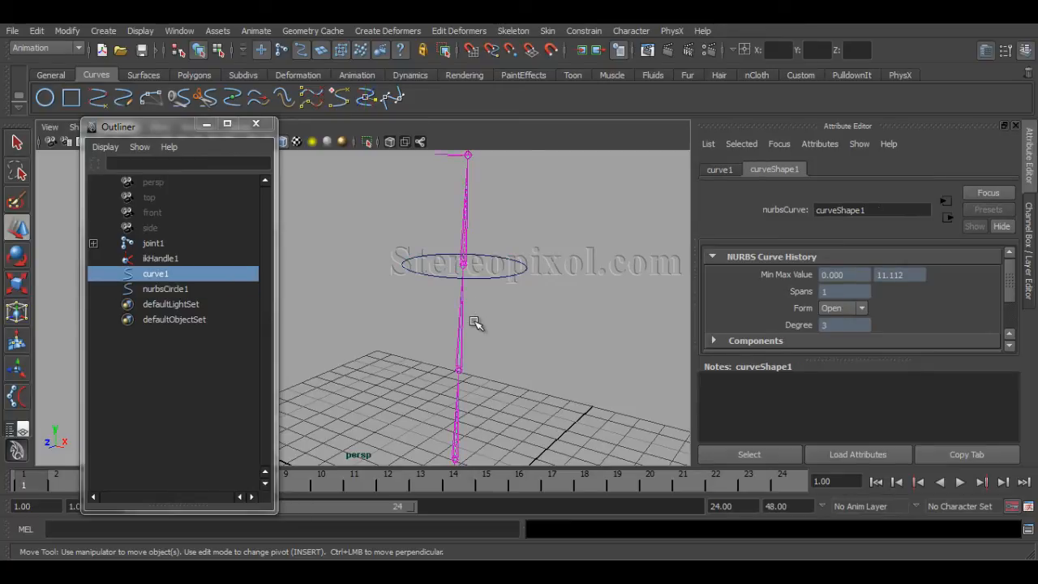
- Create a cluster deformer on the spline curve's control vertex at the circle's height
drag(477, 321, 479, 327)
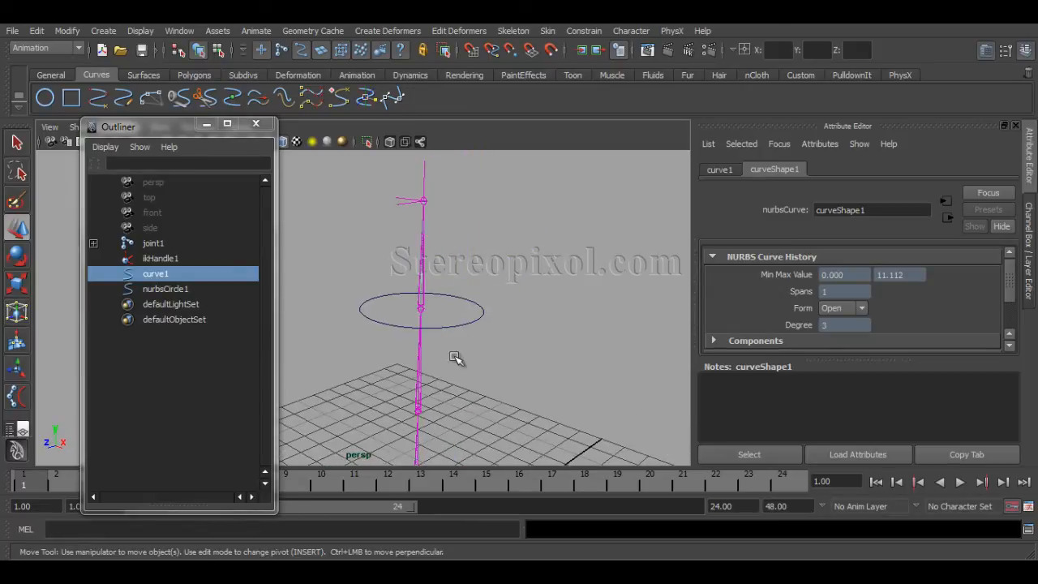
click(425, 383)
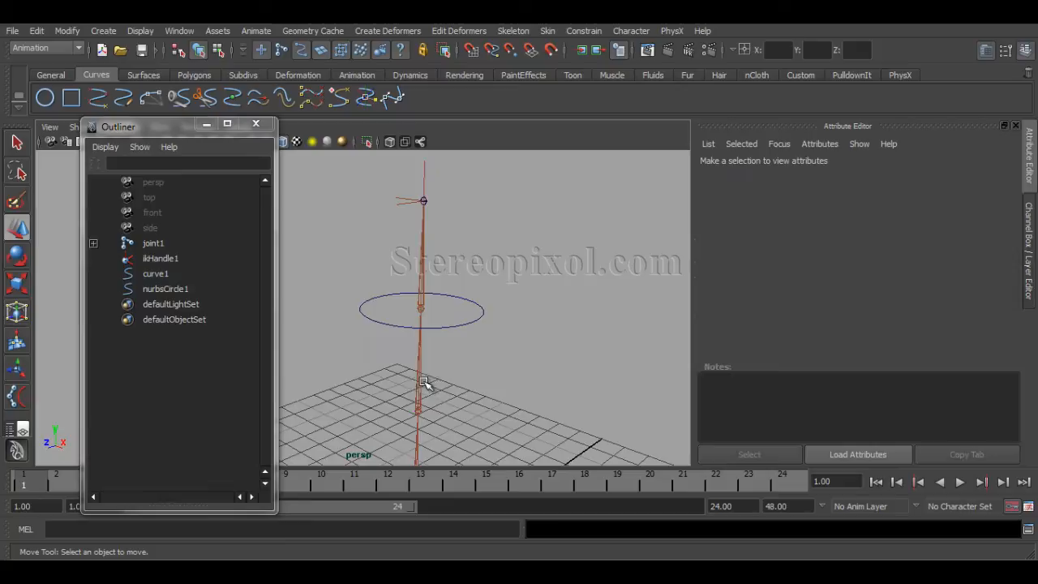
right_click(420, 357)
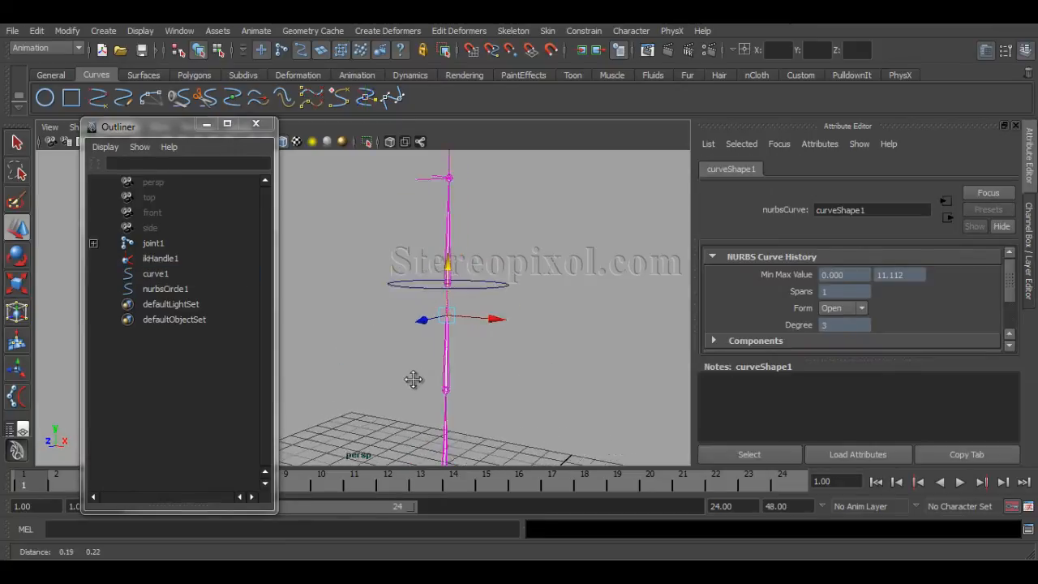
click(387, 31)
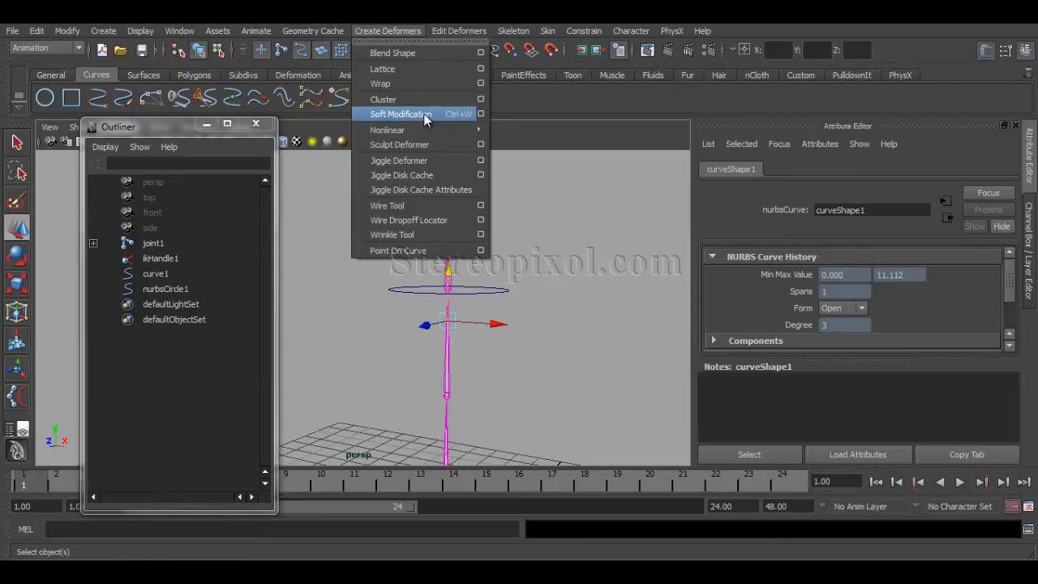
click(383, 99)
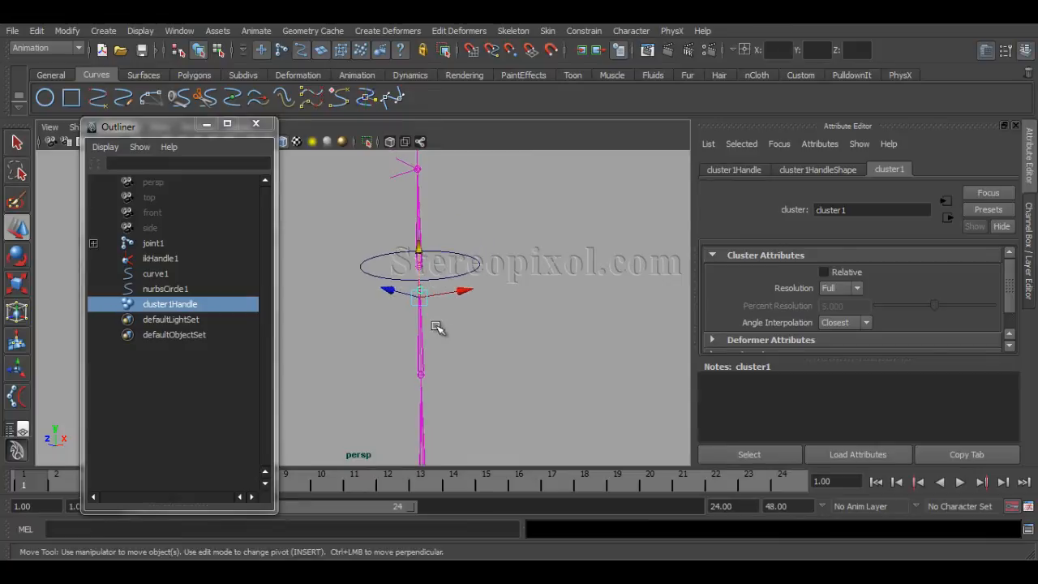
- Scale up the NURBS circle controller around the chain and cluster
click(165, 289)
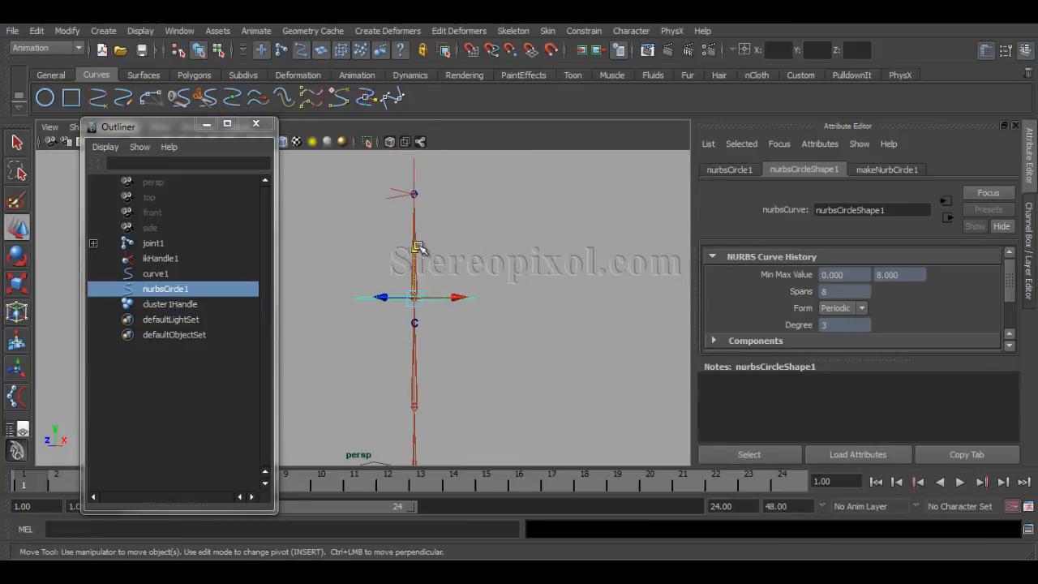
drag(414, 296, 413, 325)
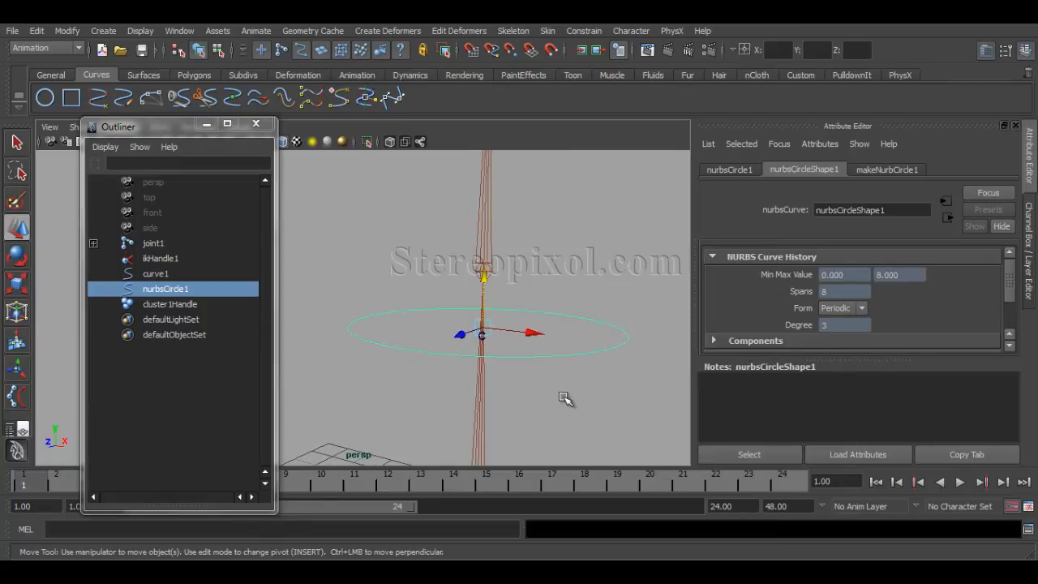
click(168, 303)
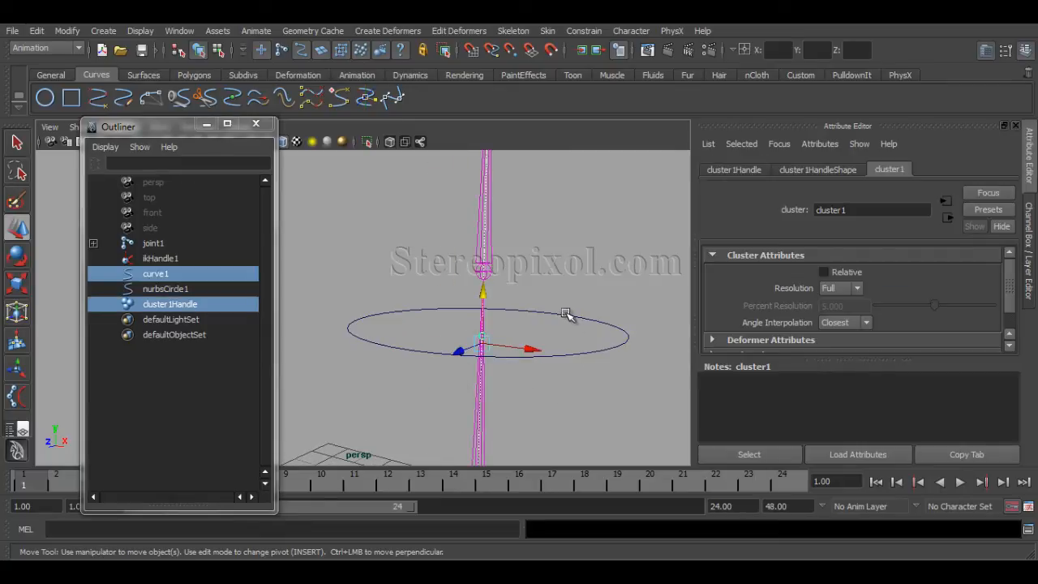
- Parent the cluster handle under the circle and move the circle to confirm the chain follows
click(166, 289)
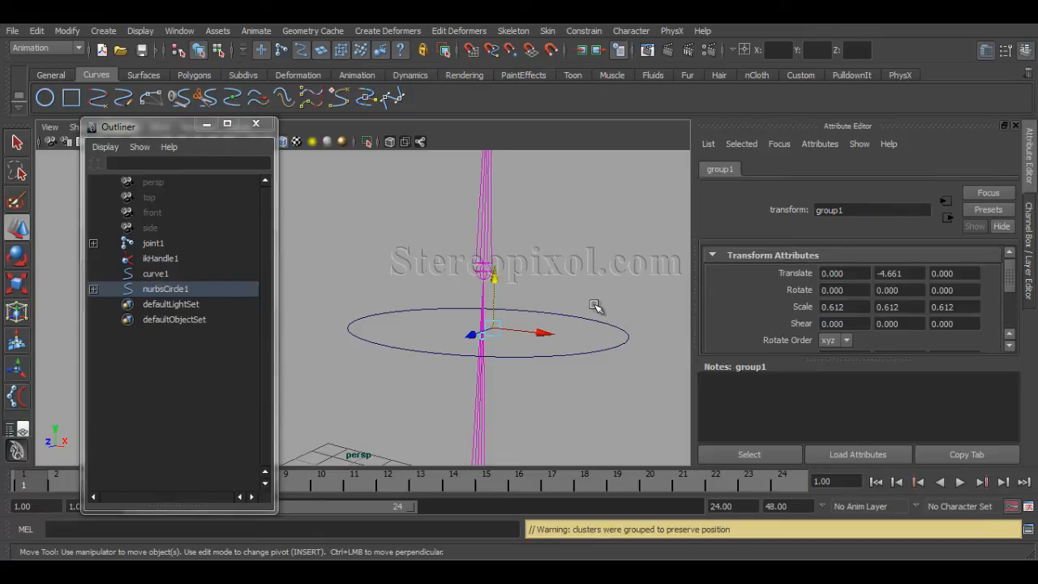
click(166, 289)
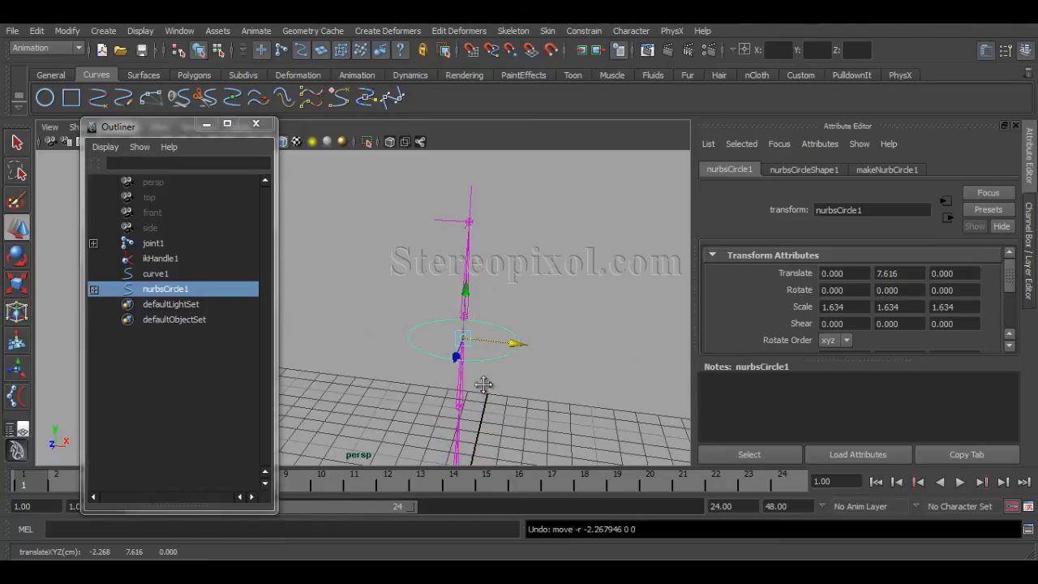
drag(483, 386, 477, 367)
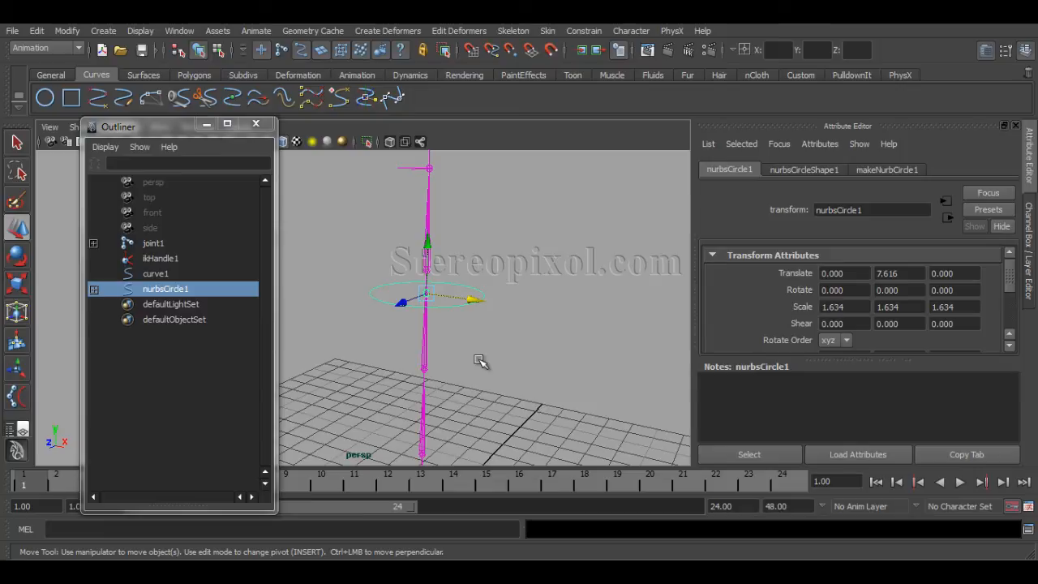
mouse_move(471, 353)
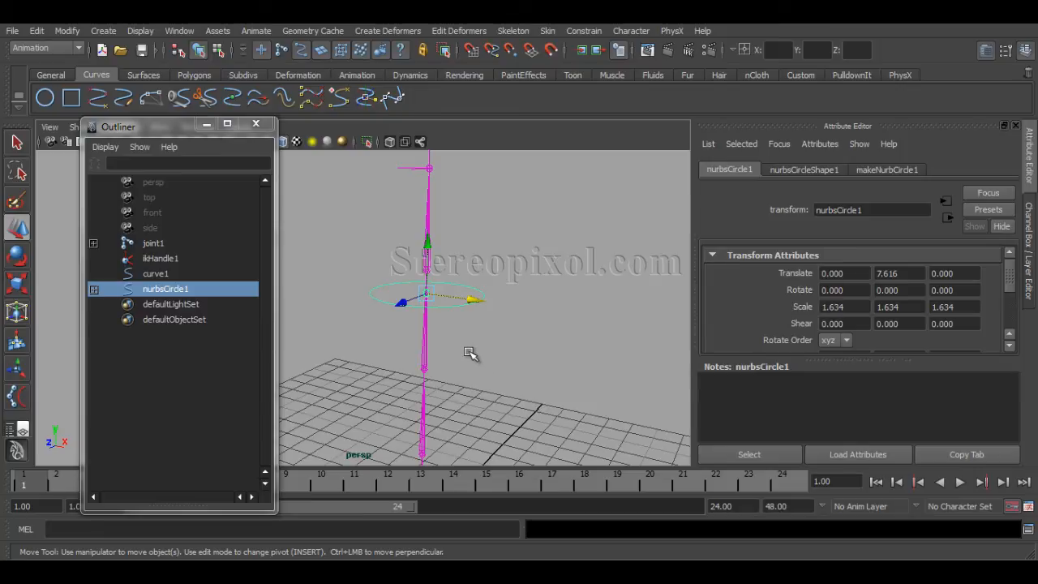